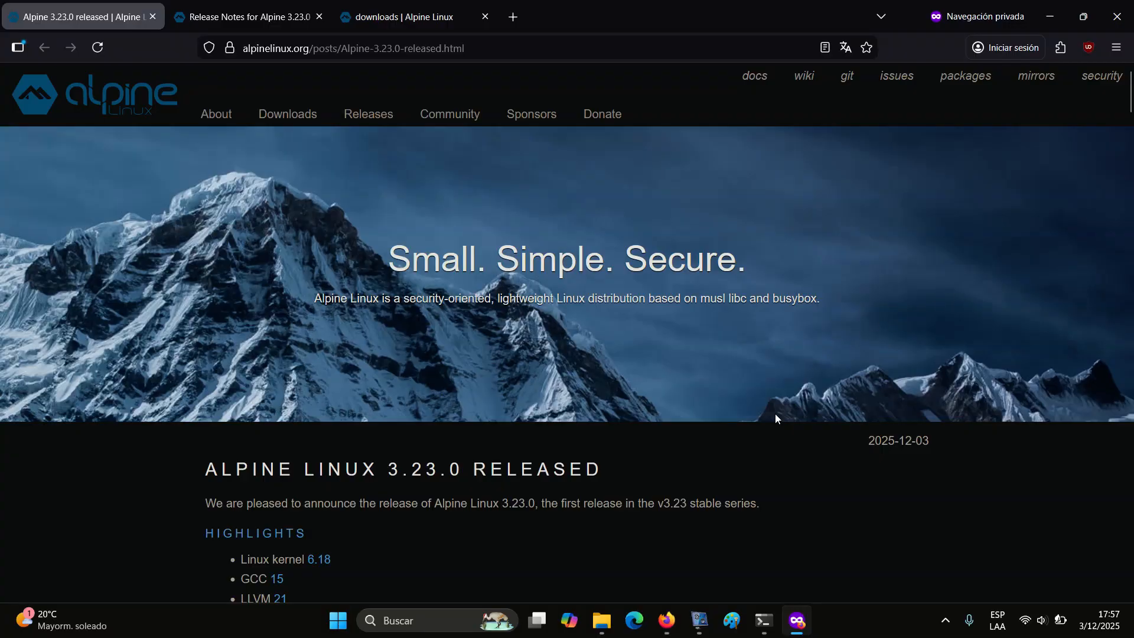
mouse_move(901, 315)
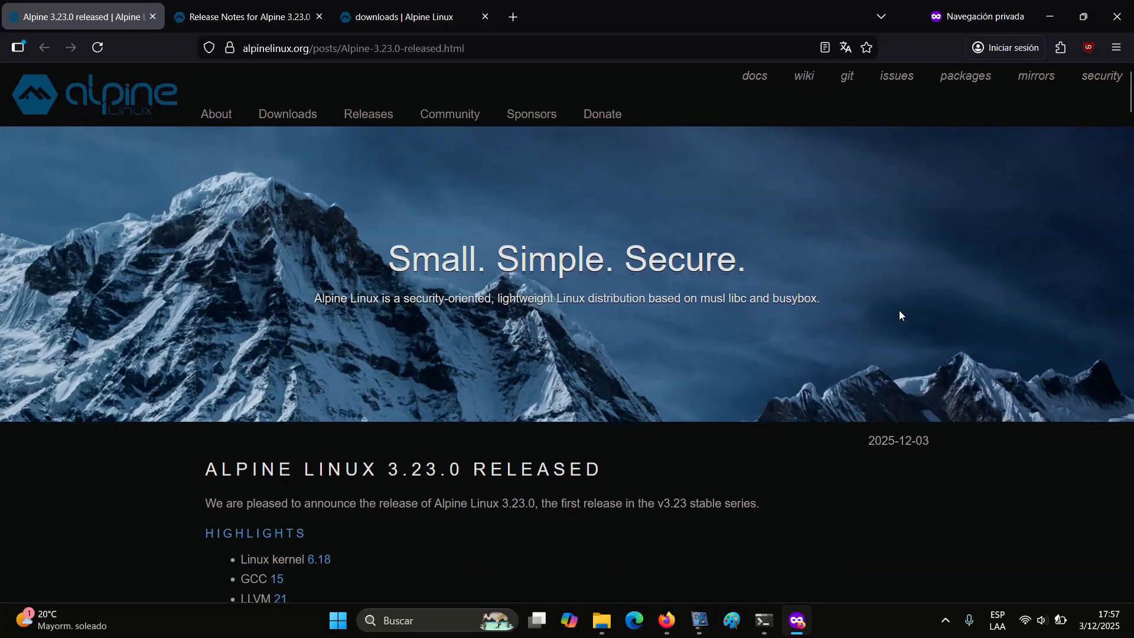
mouse_move(1102, 76)
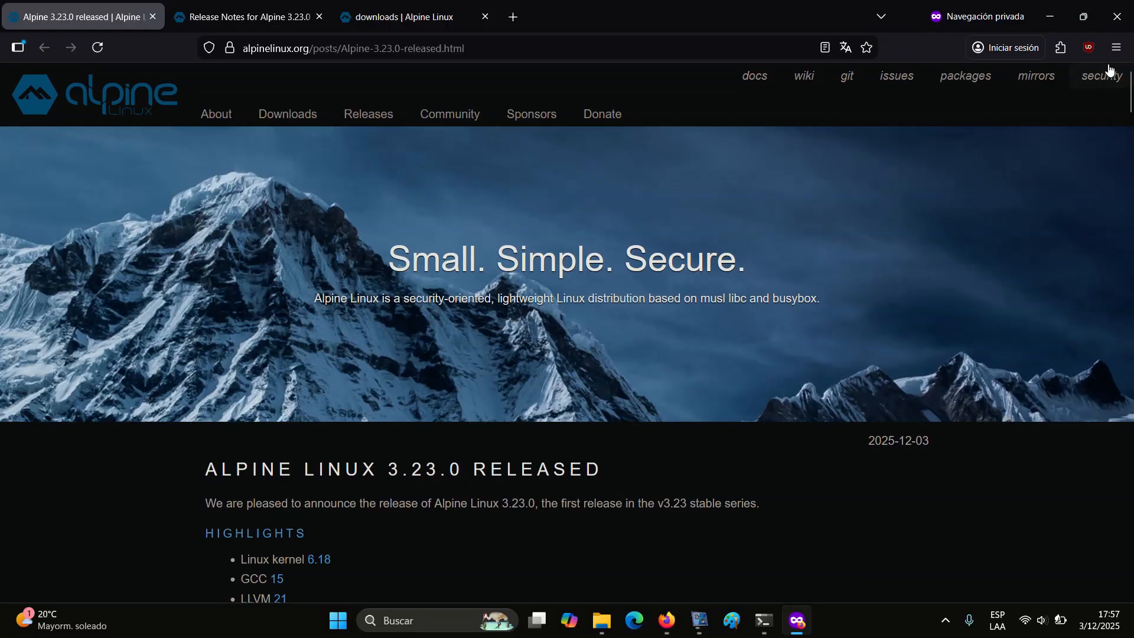
Step: Zoom the Alpine 3.23.0 announcement page to 120% from the browser menu
click(1114, 47)
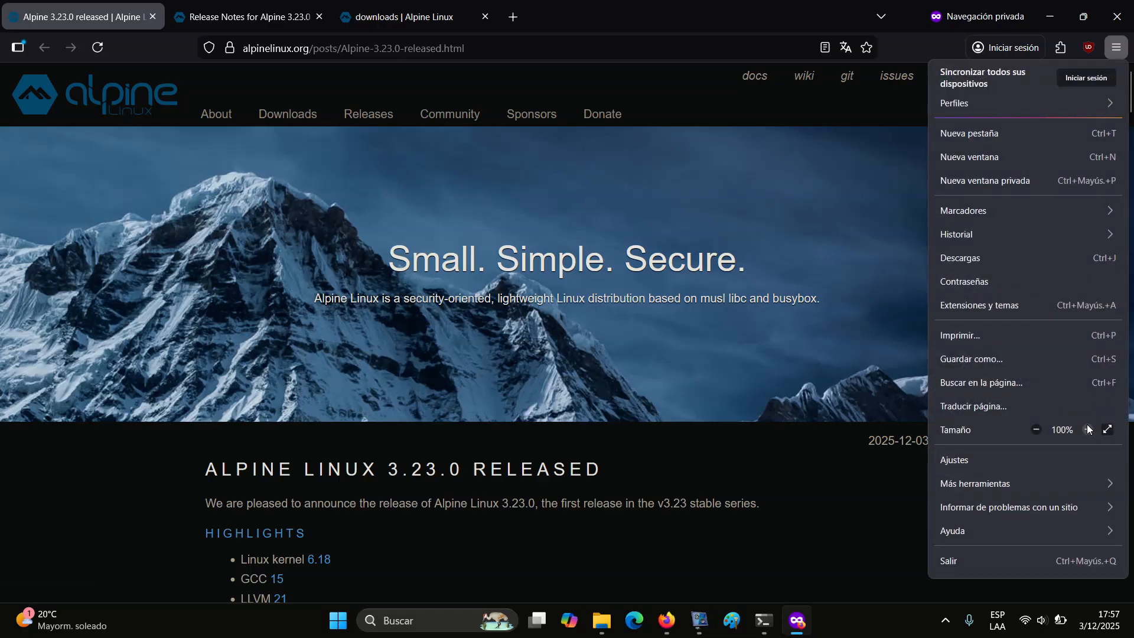
click(1087, 429)
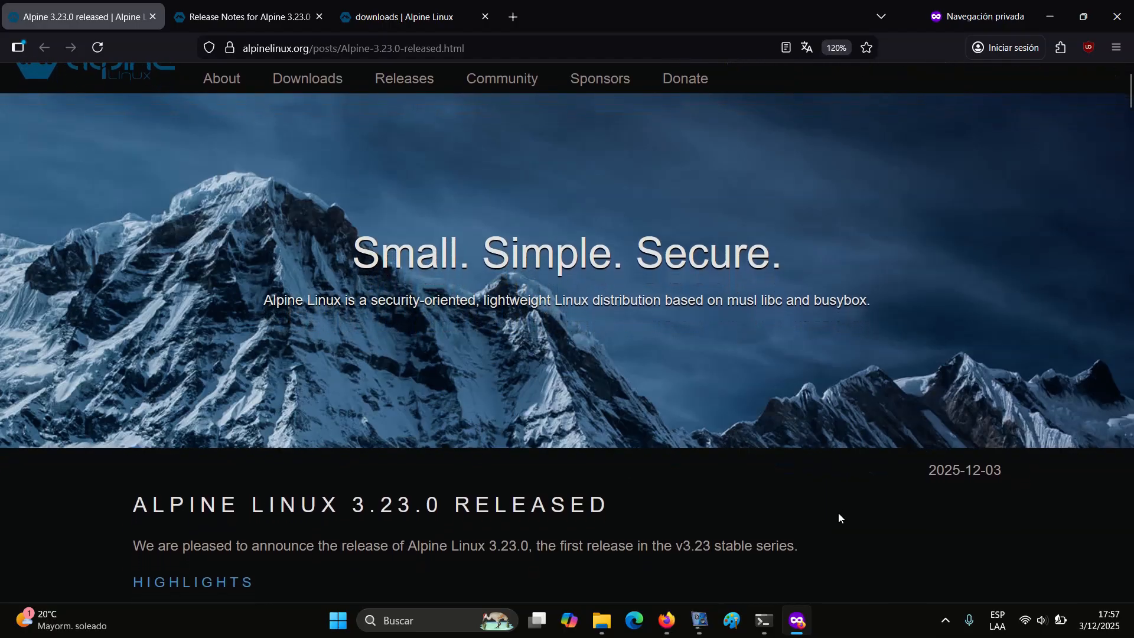
scroll(down, 3)
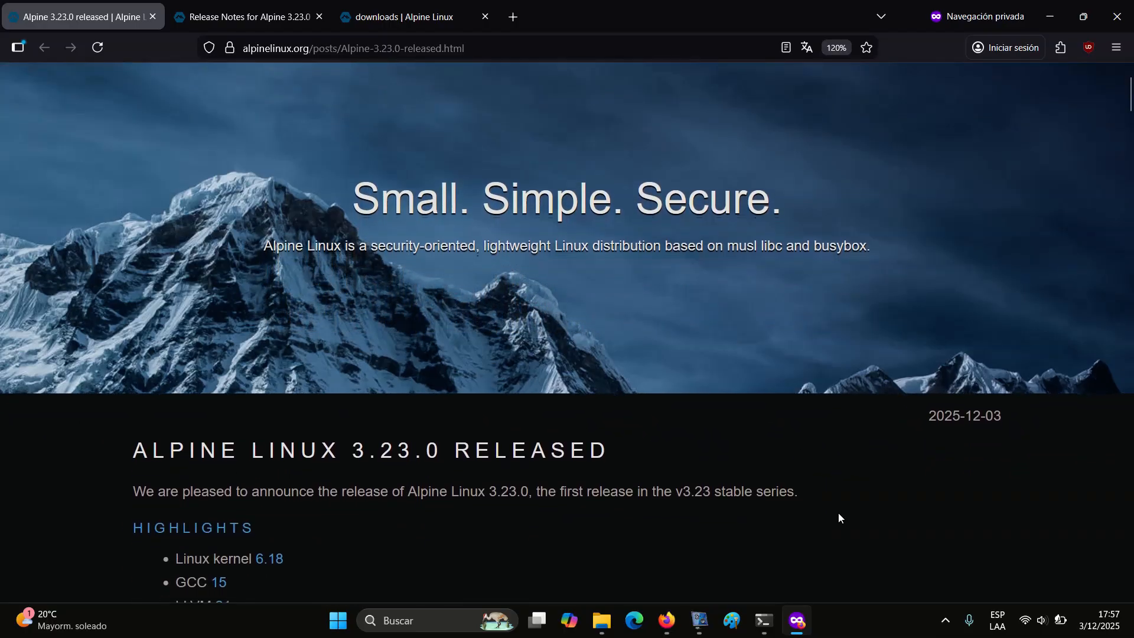
scroll(down, 3)
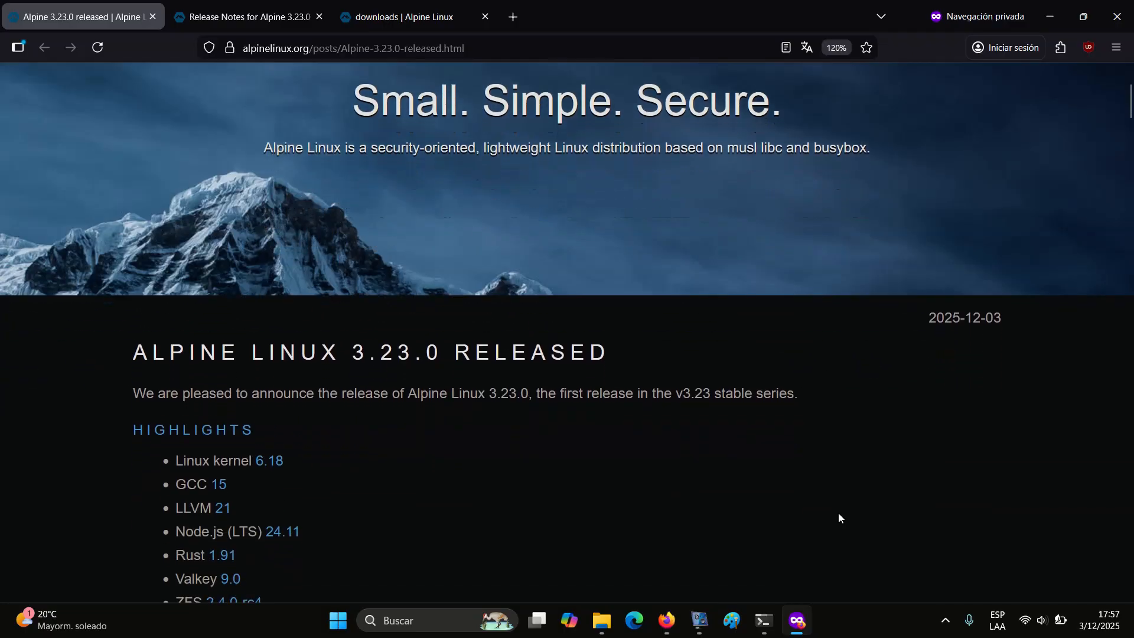
scroll(down, 3)
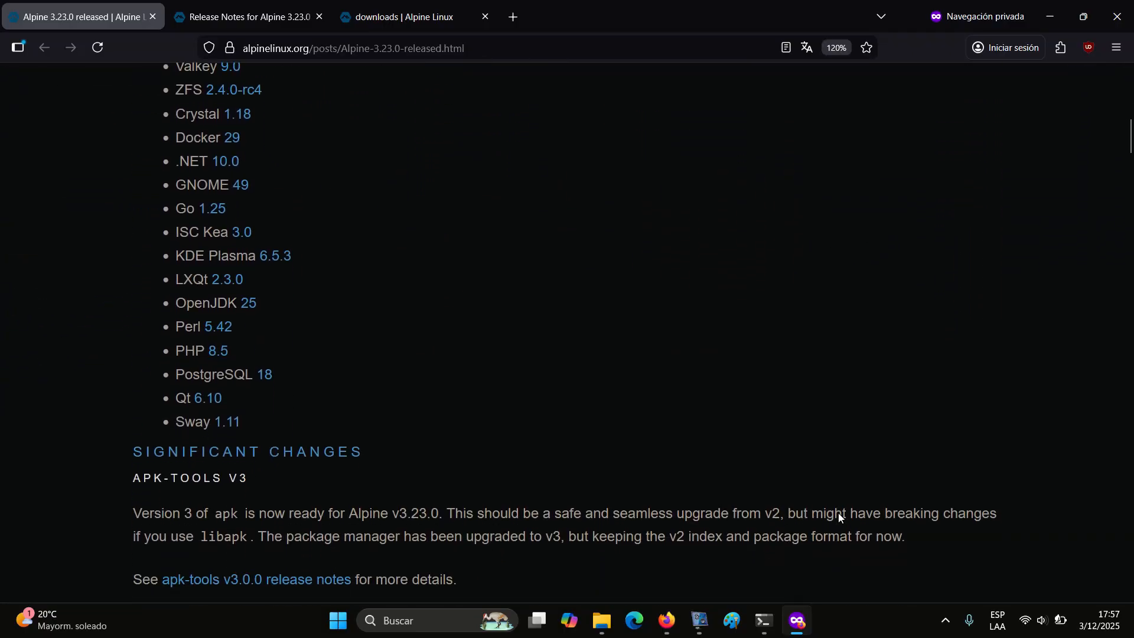
scroll(down, 3)
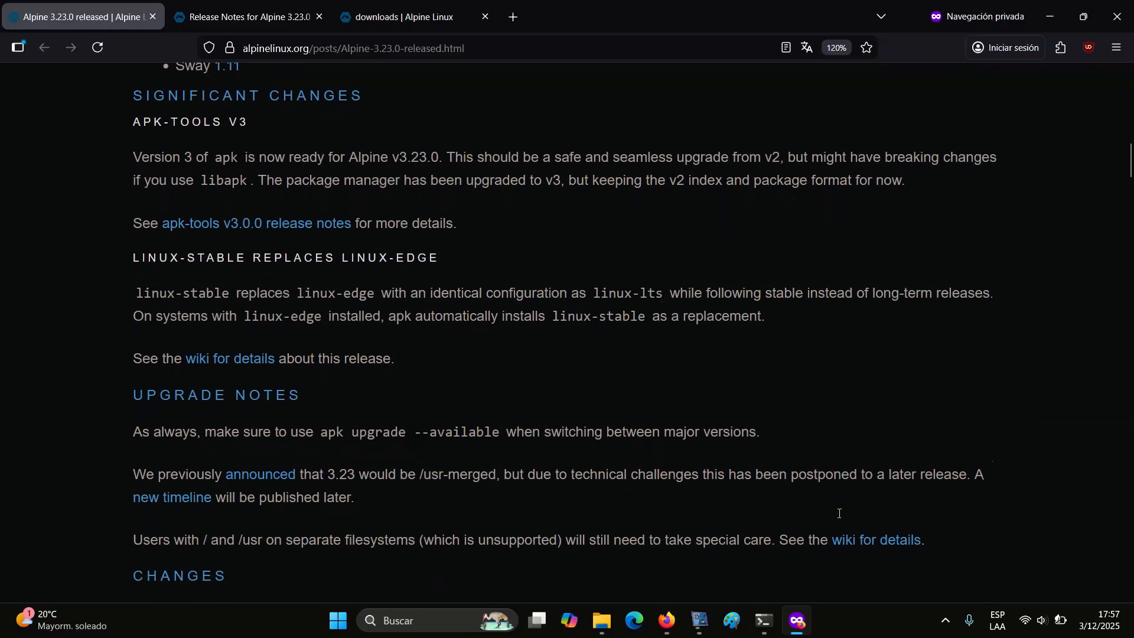
scroll(down, 3)
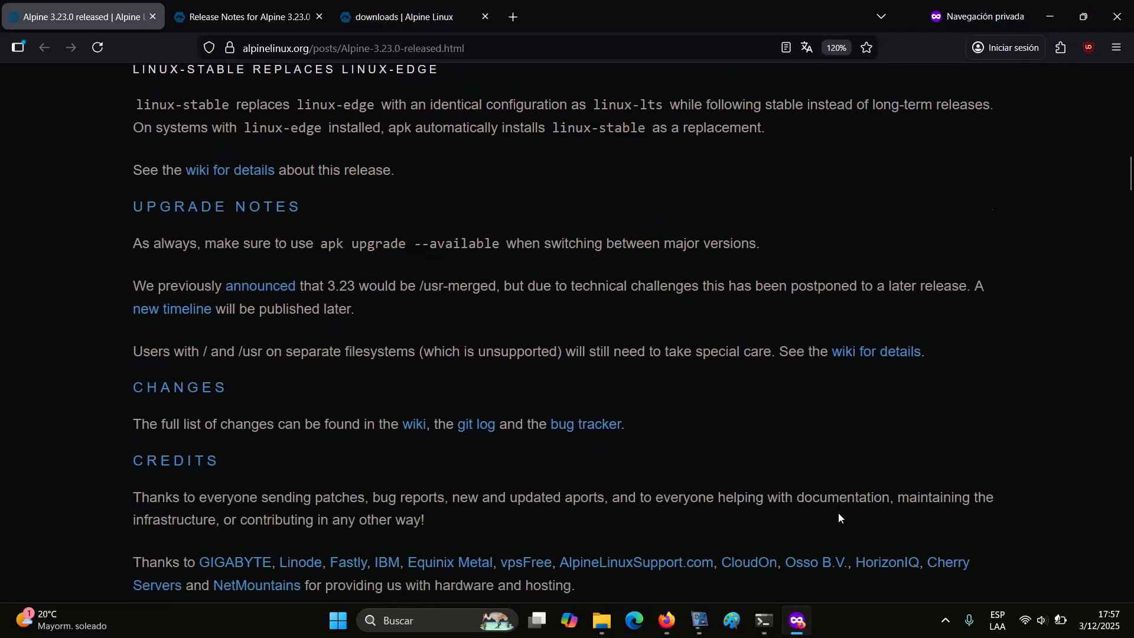
scroll(down, 3)
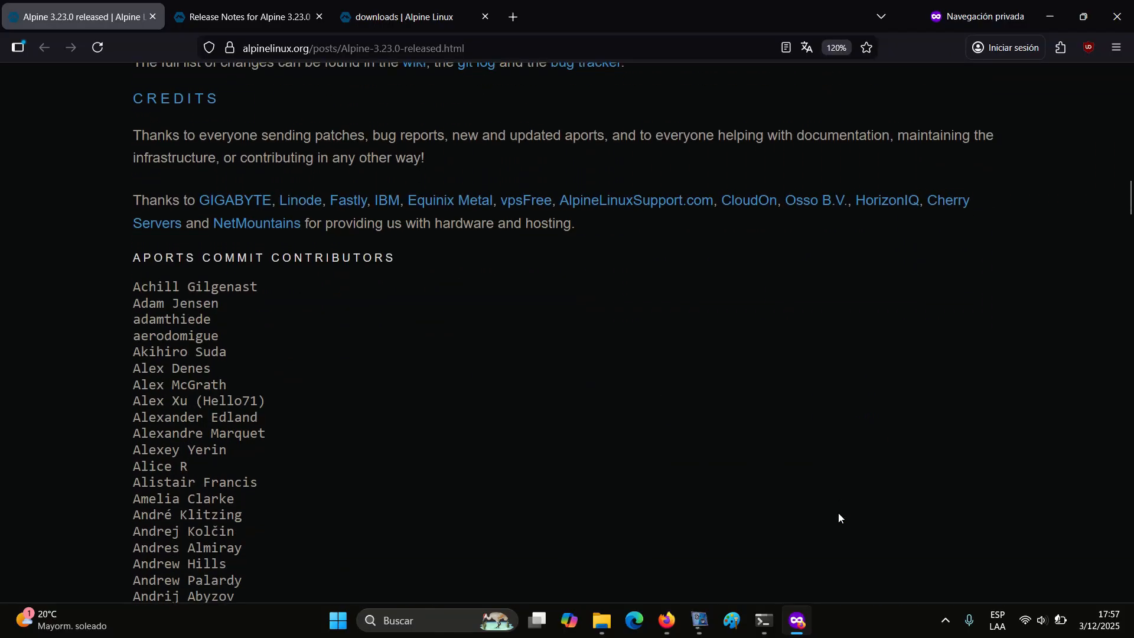
scroll(down, 3)
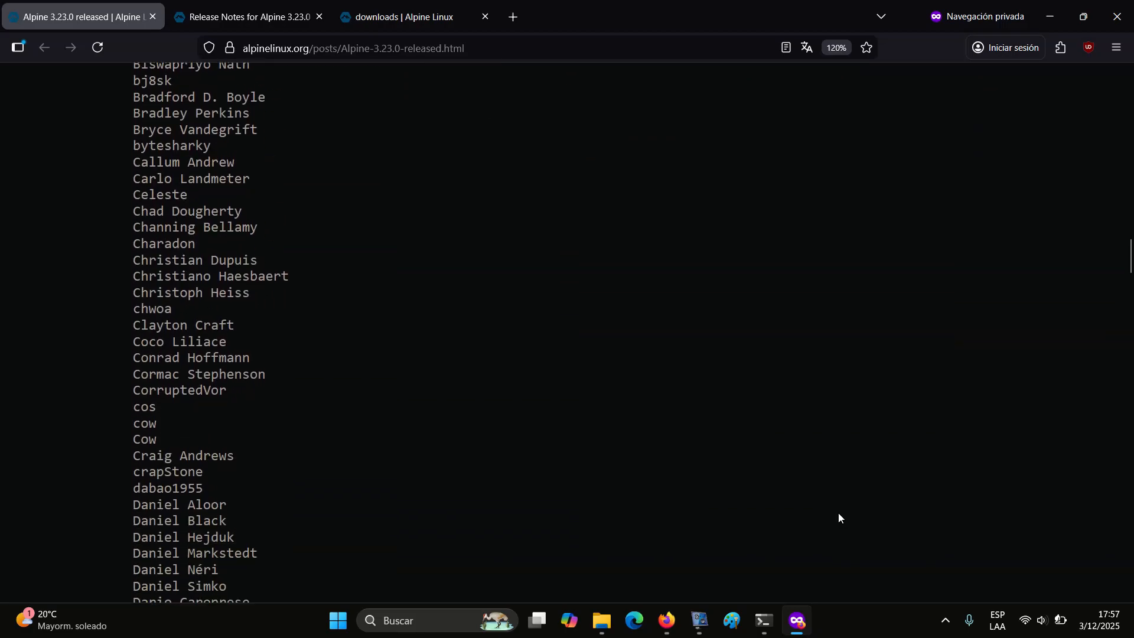
Step: Read the wiki Release Notes for Alpine 3.23.0 down to the significant removals like postgresql-age
click(246, 16)
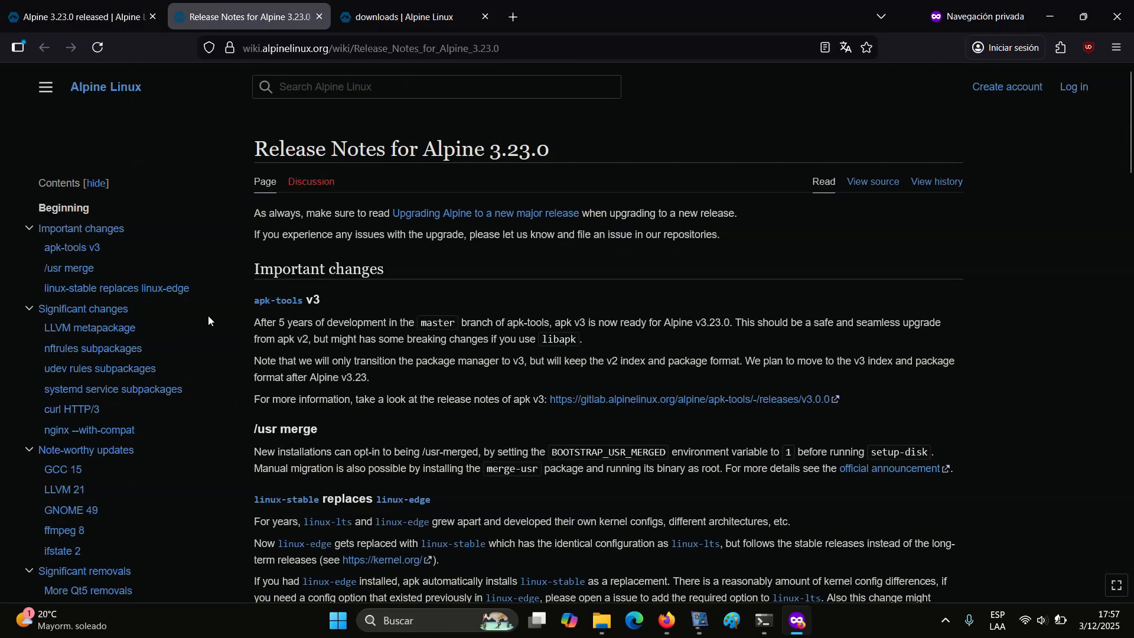
scroll(down, 3)
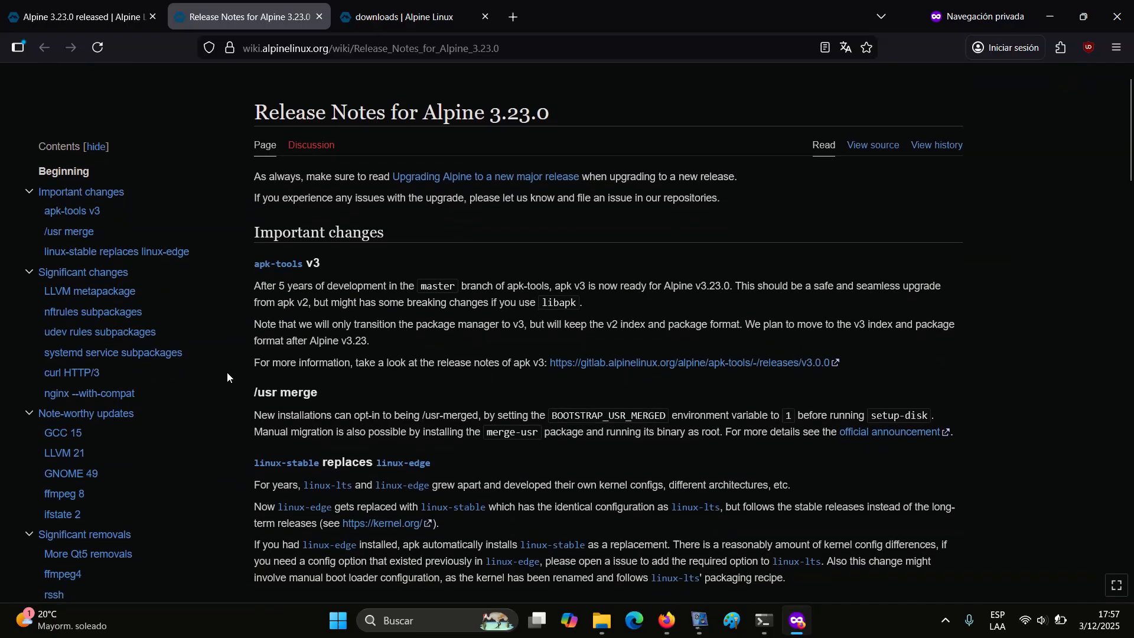
scroll(down, 3)
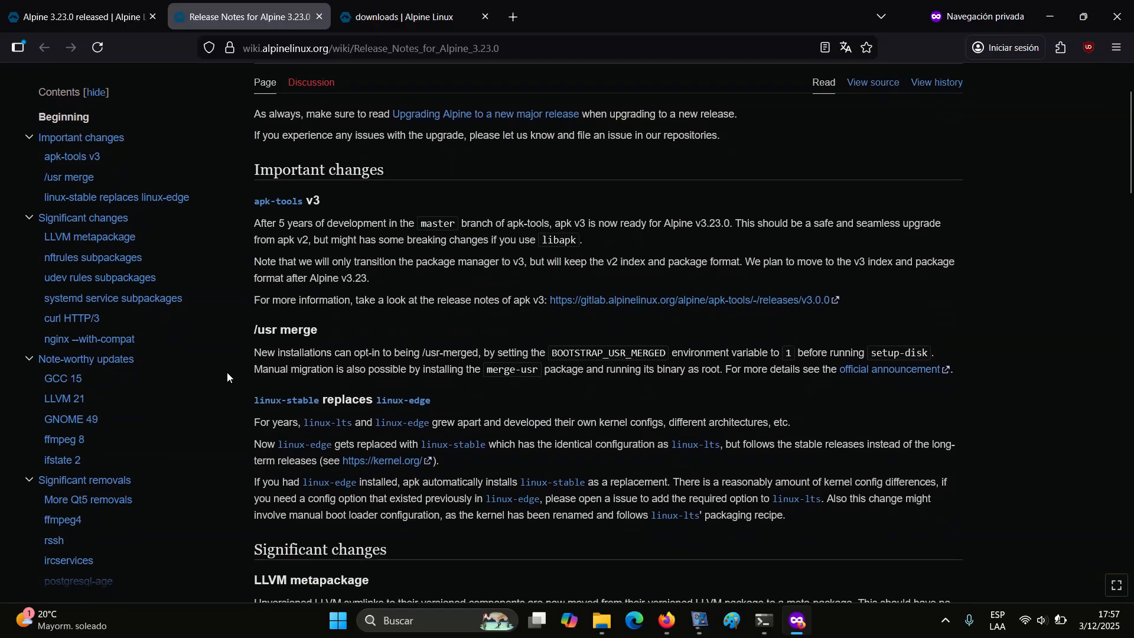
scroll(down, 3)
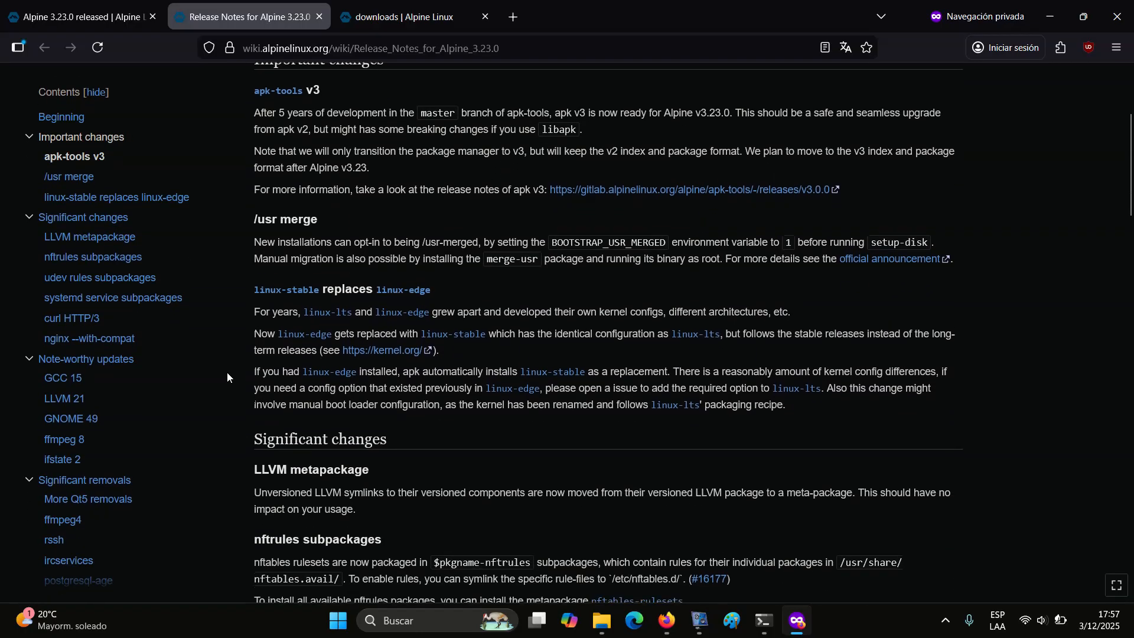
scroll(down, 3)
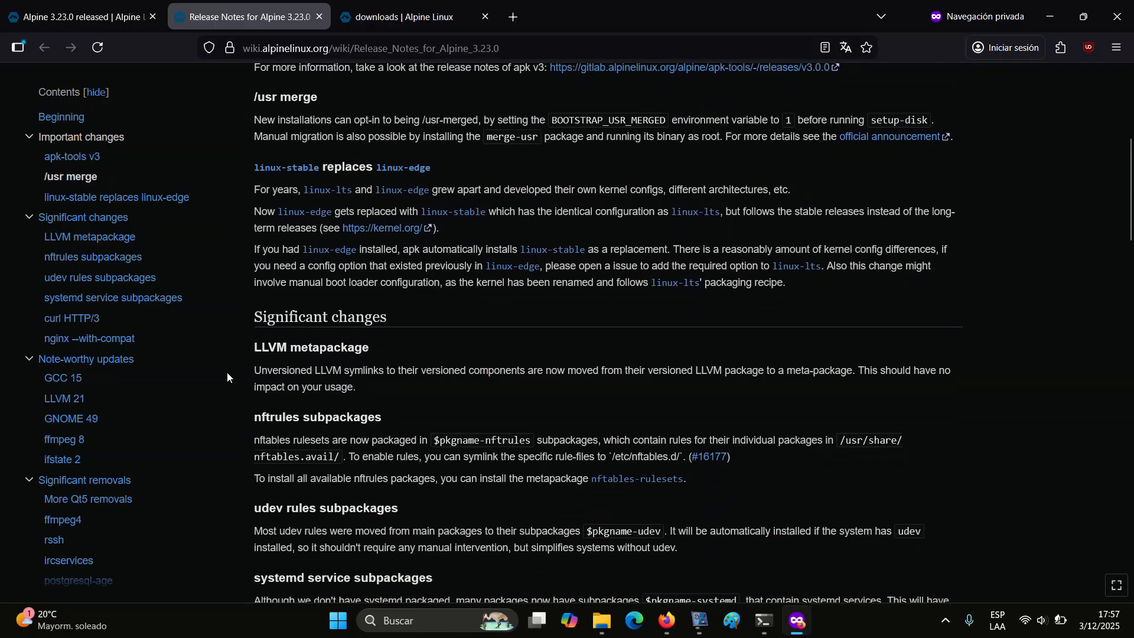
scroll(down, 3)
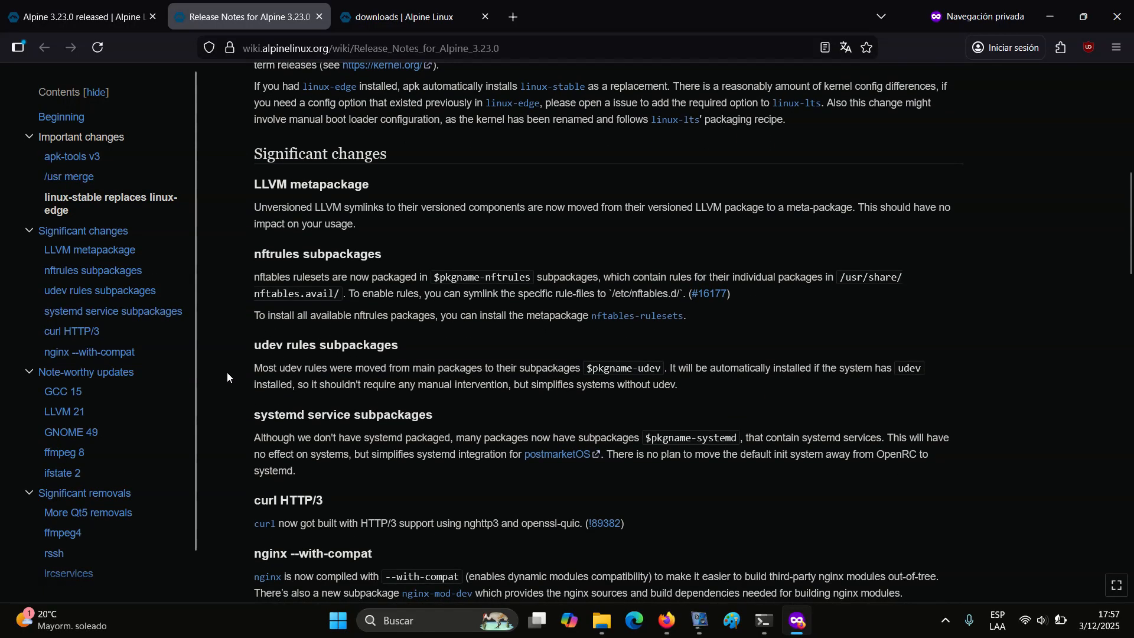
scroll(down, 3)
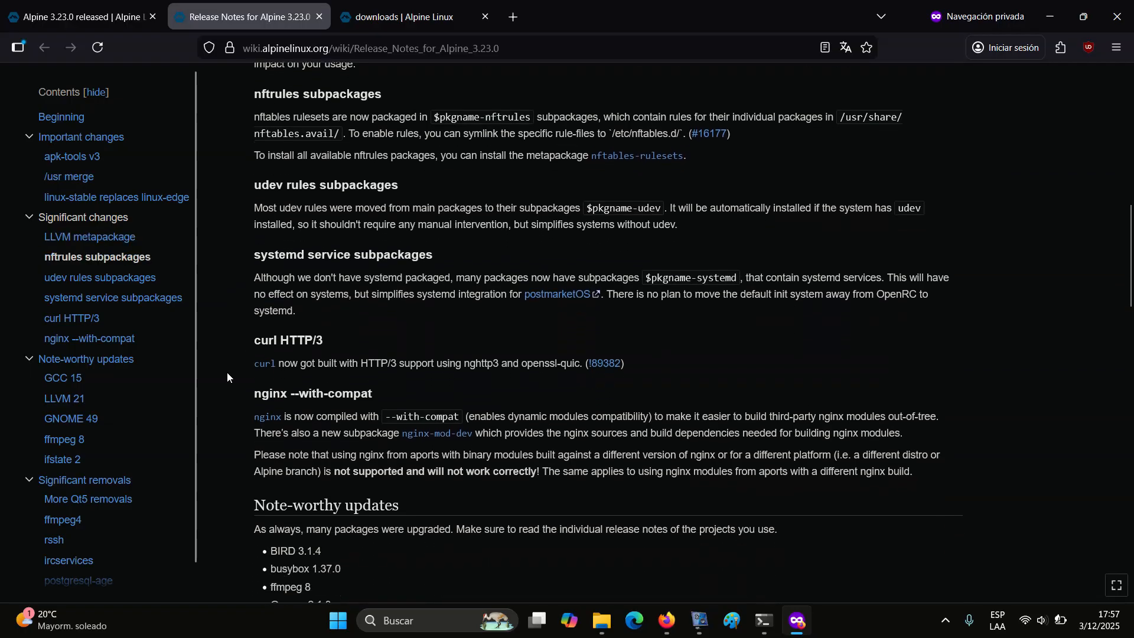
scroll(down, 3)
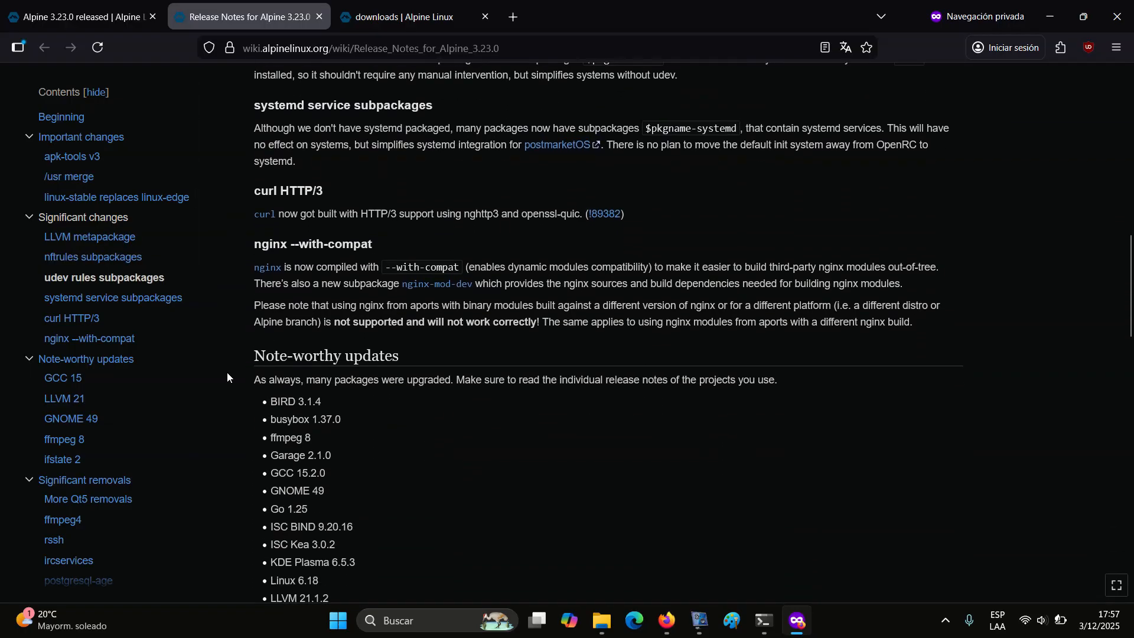
scroll(down, 3)
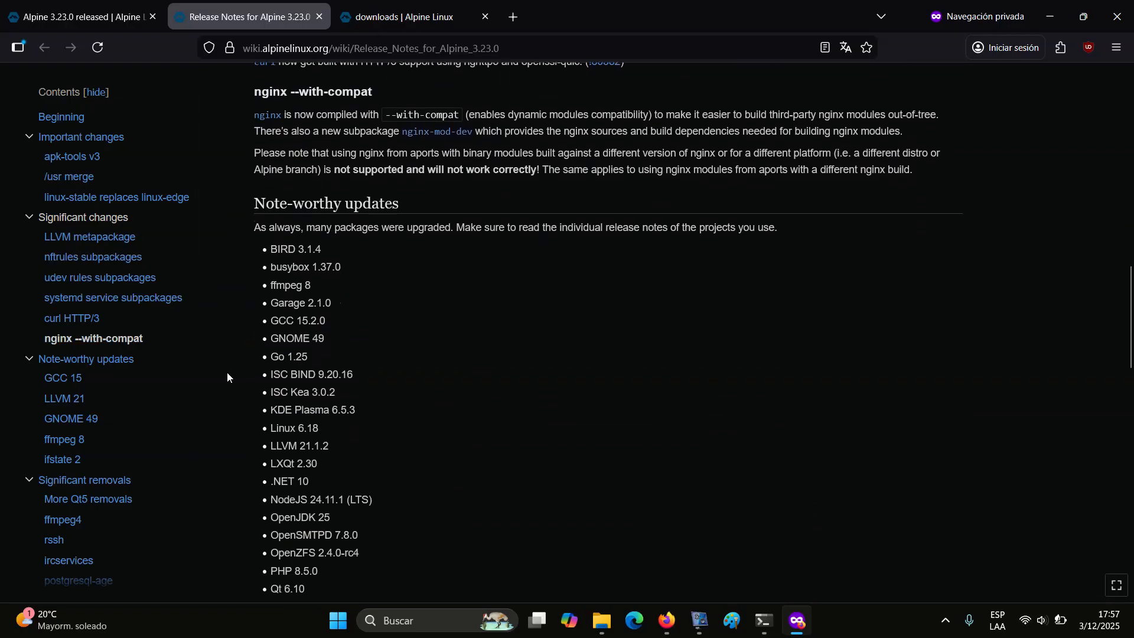
scroll(down, 3)
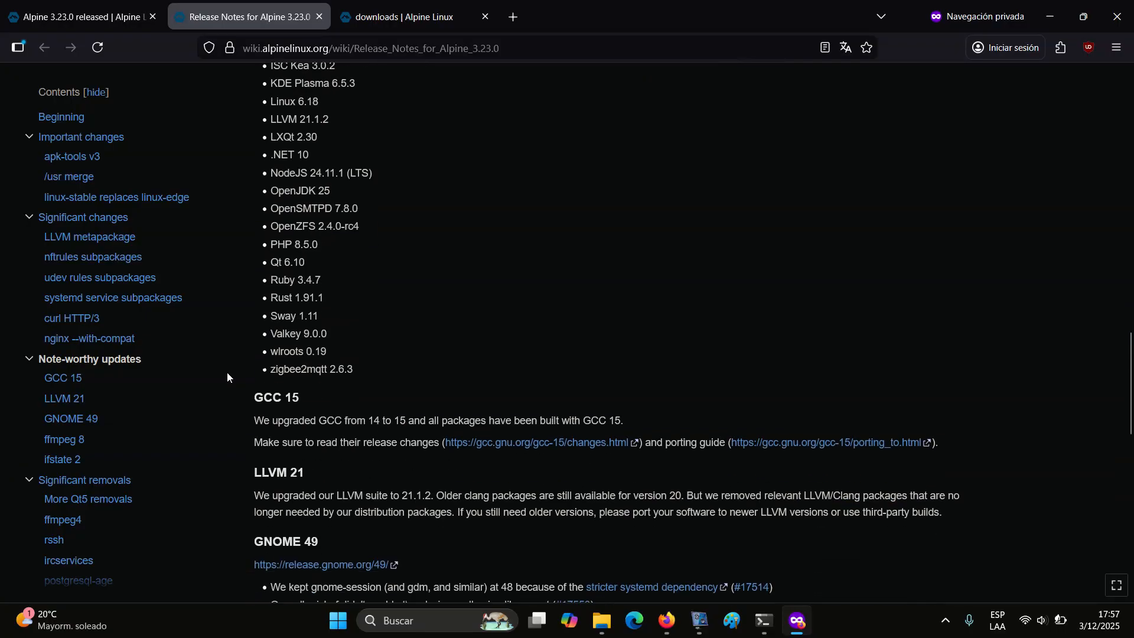
scroll(down, 3)
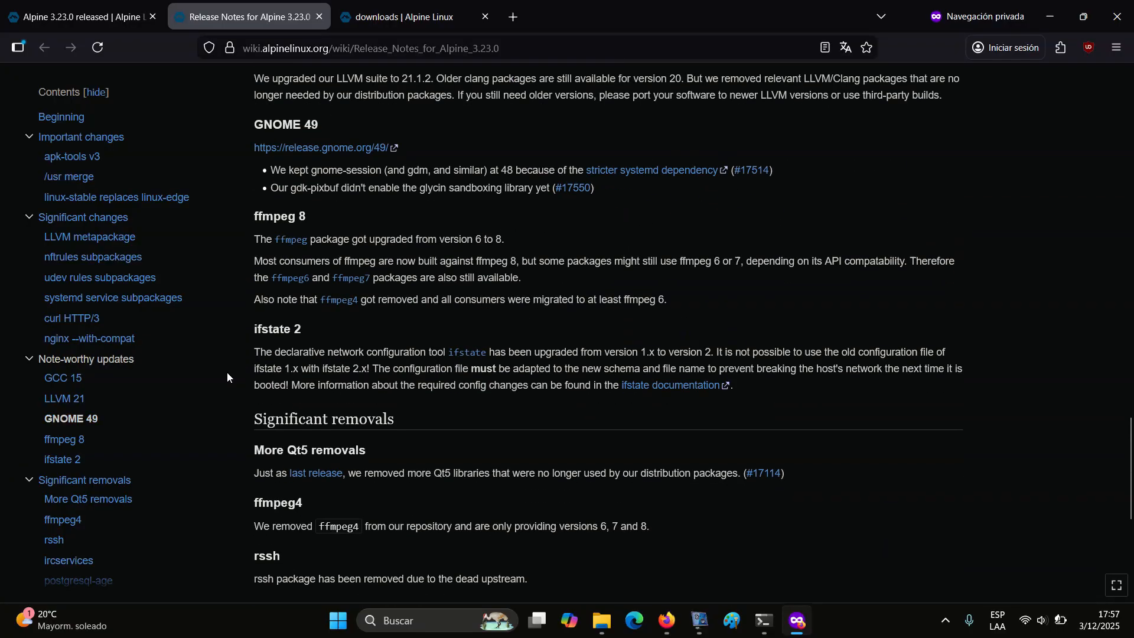
scroll(down, 3)
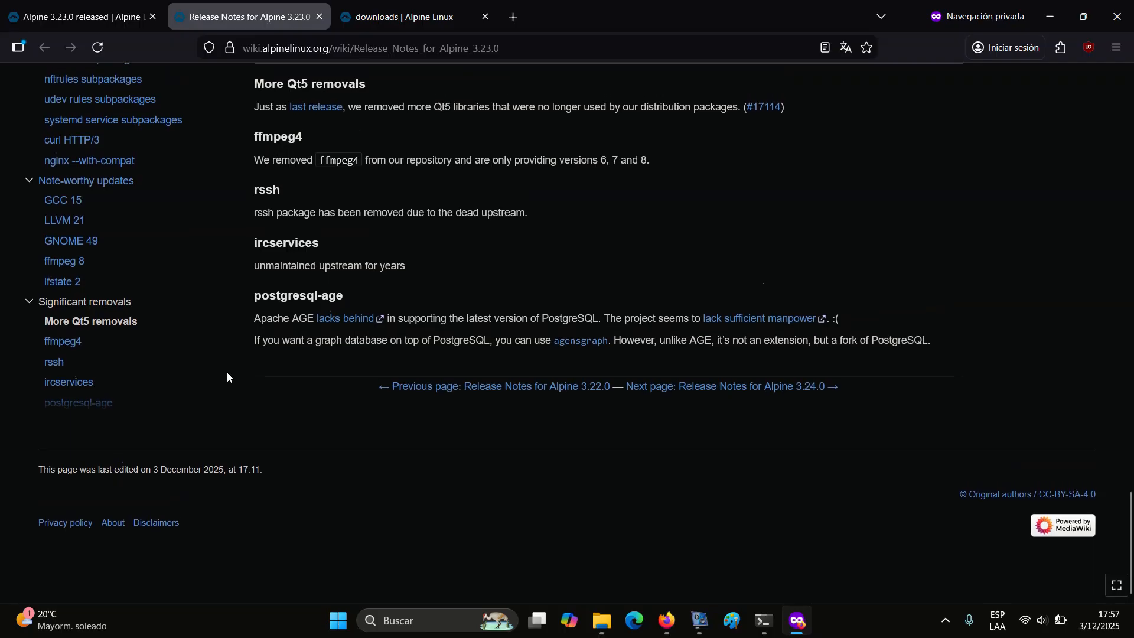
Step: Browse the downloads page past the Standard, Extended and Netboot images
click(405, 15)
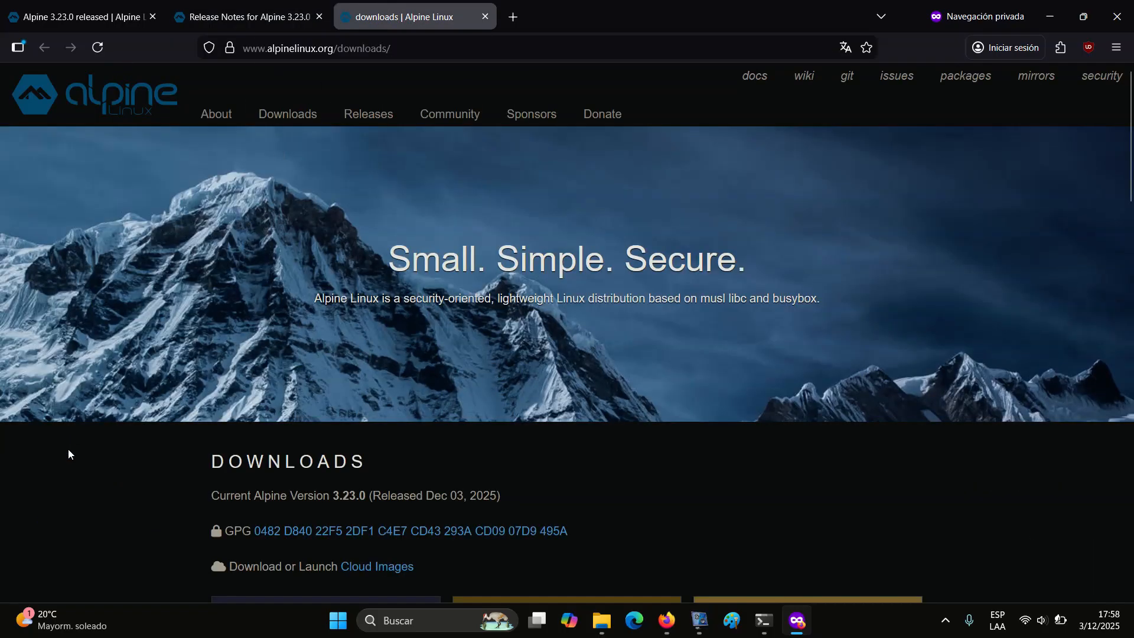
scroll(down, 3)
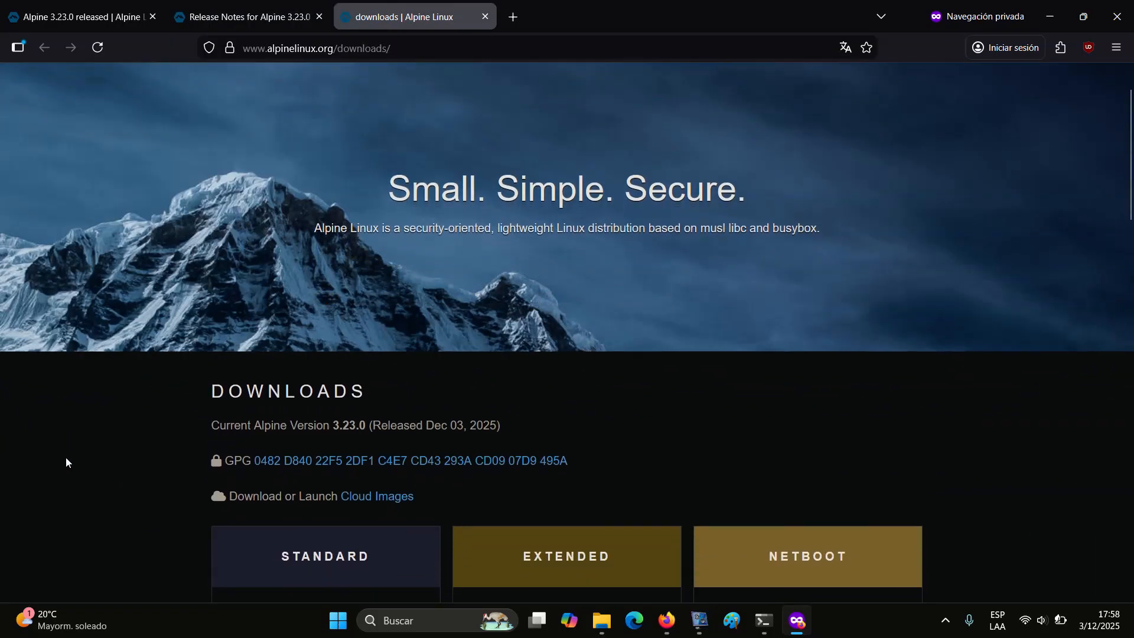
scroll(down, 3)
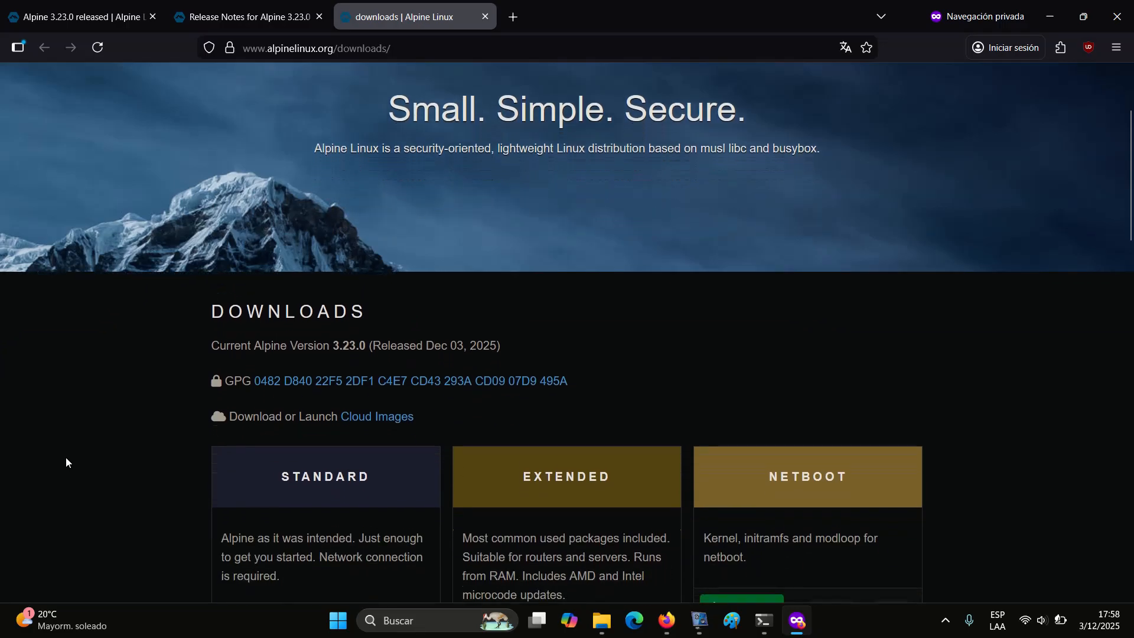
scroll(down, 3)
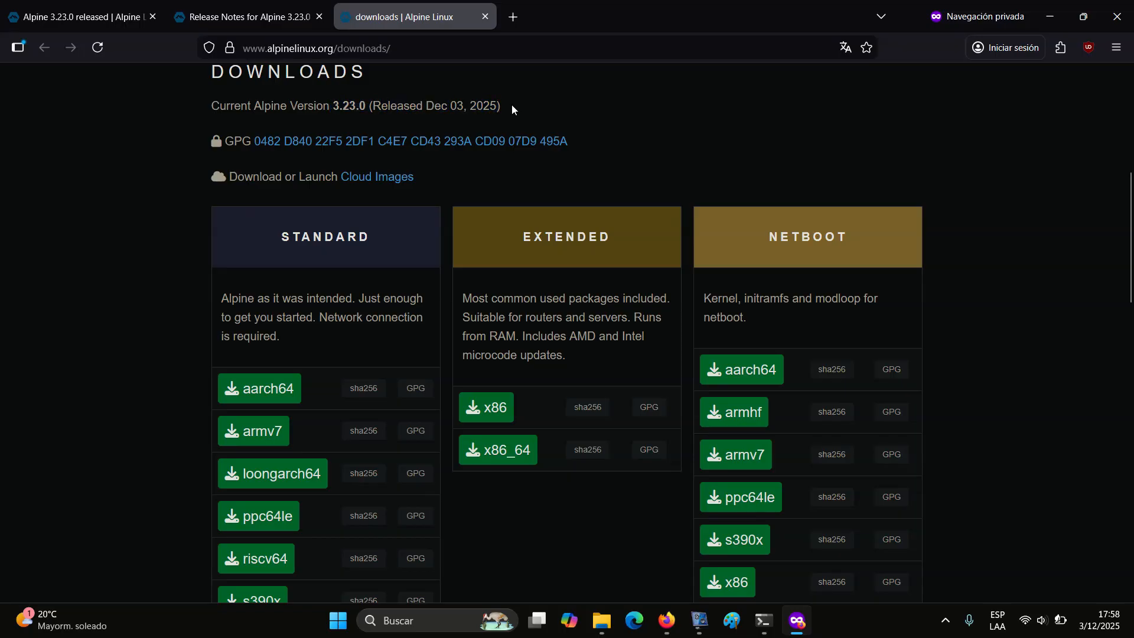
scroll(down, 3)
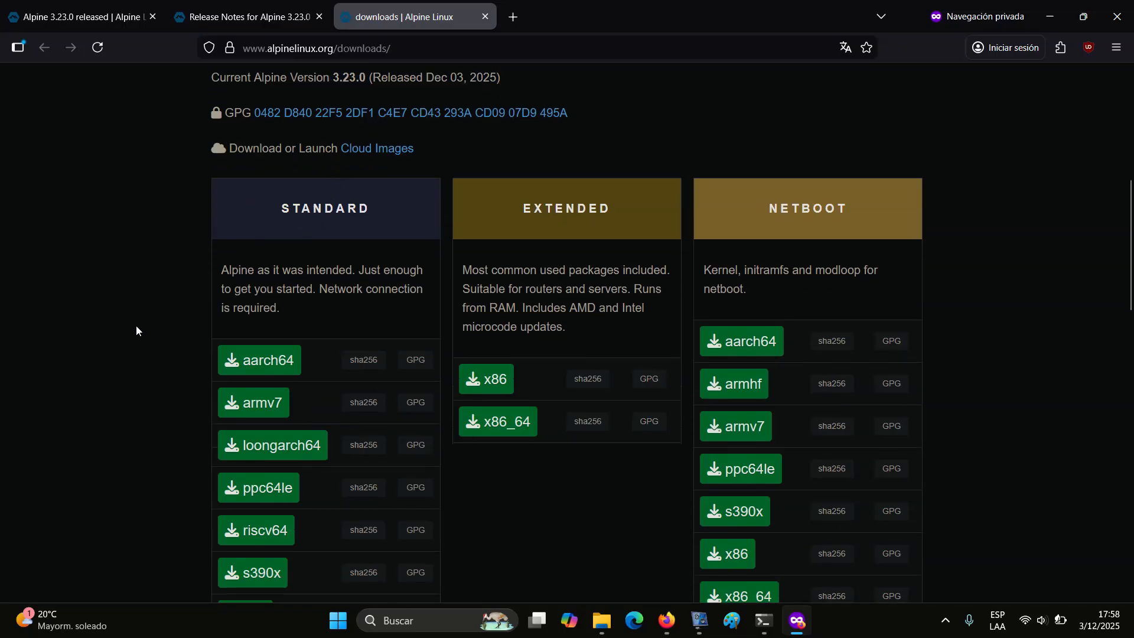
scroll(down, 3)
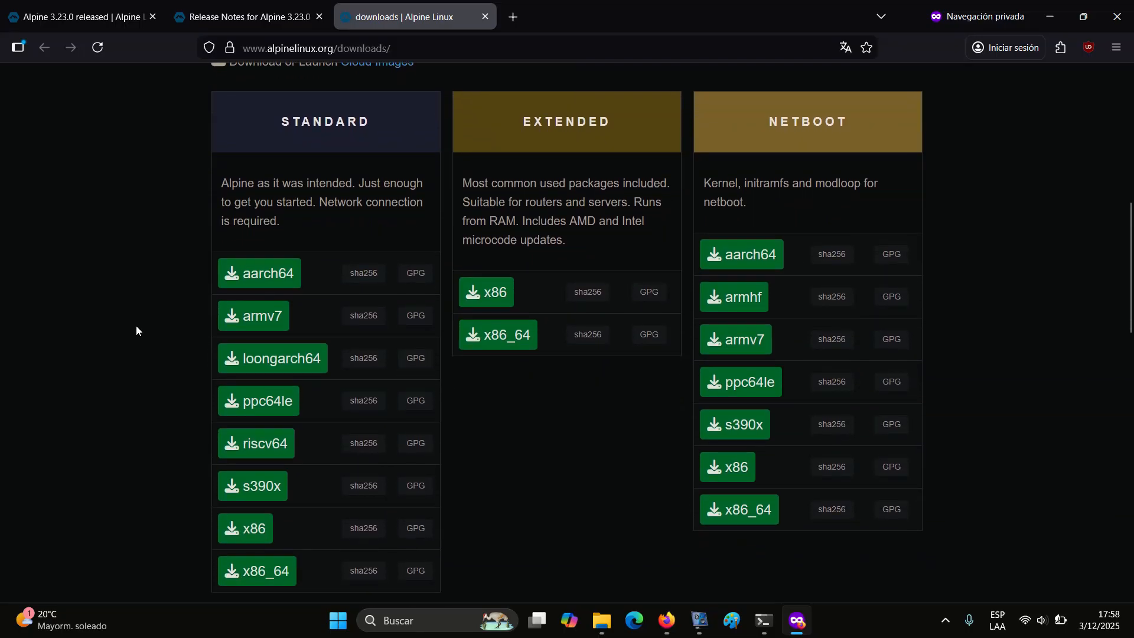
scroll(up, 3)
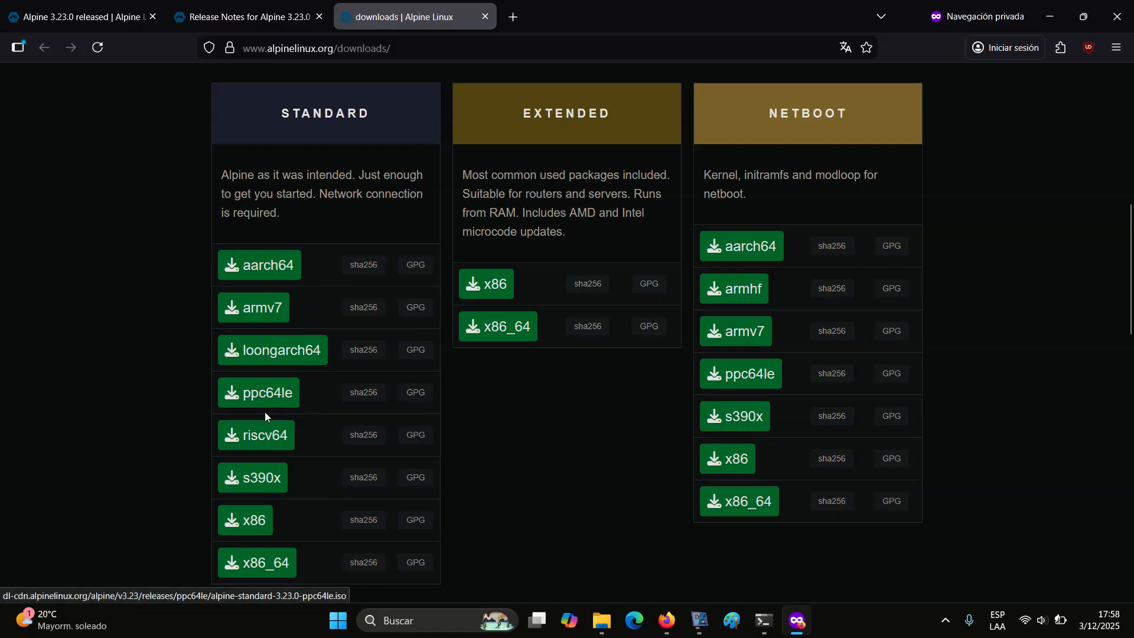
mouse_move(363, 562)
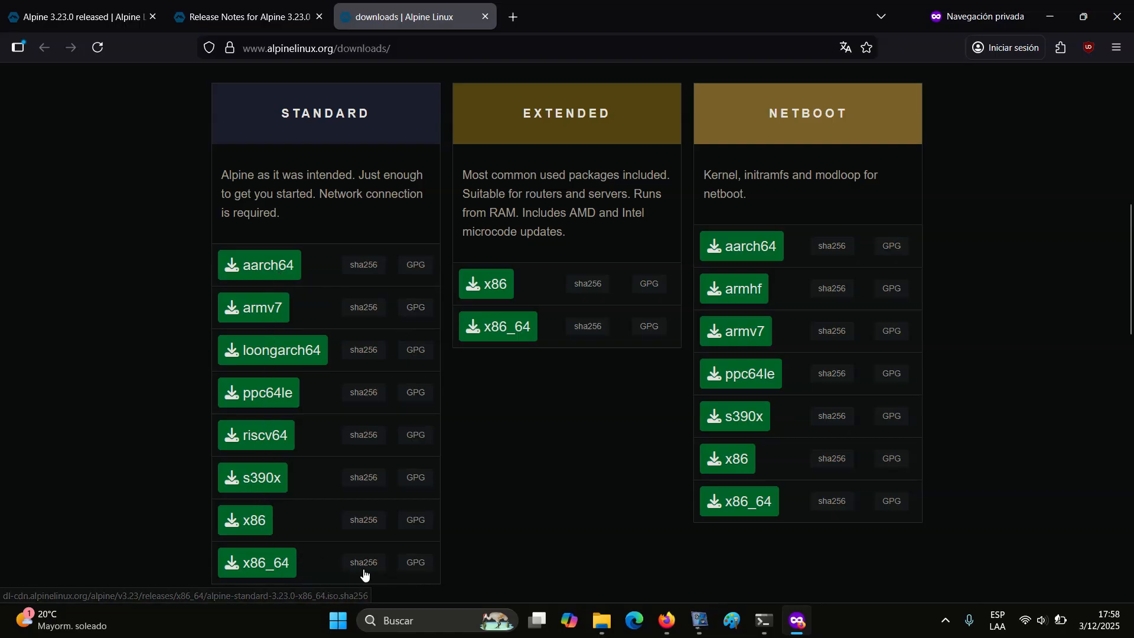
mouse_move(257, 563)
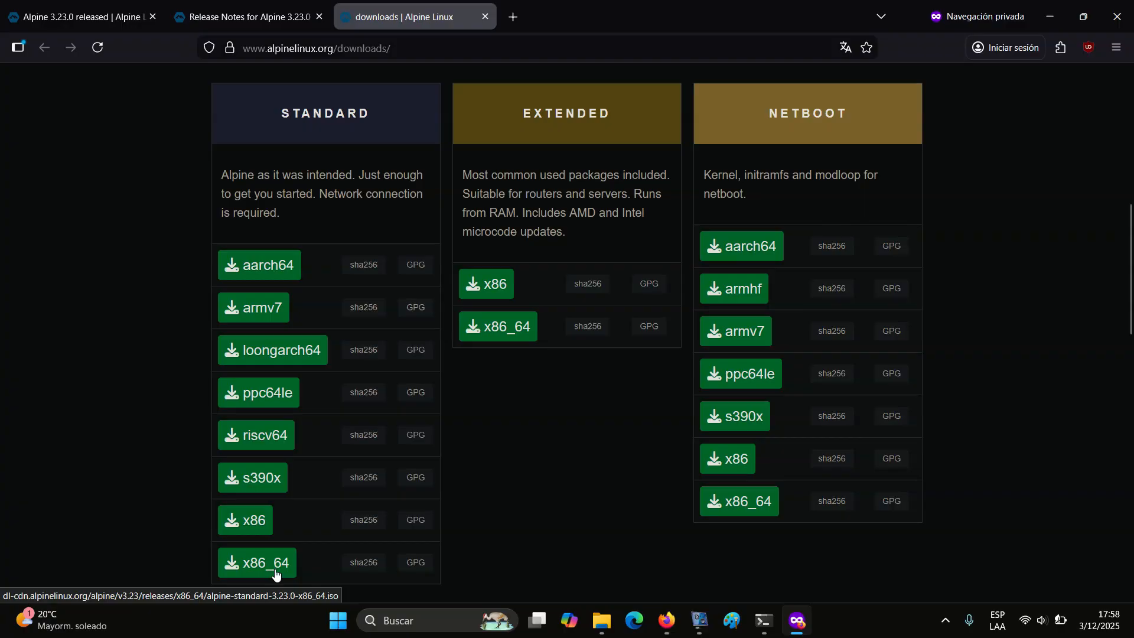
mouse_move(498, 326)
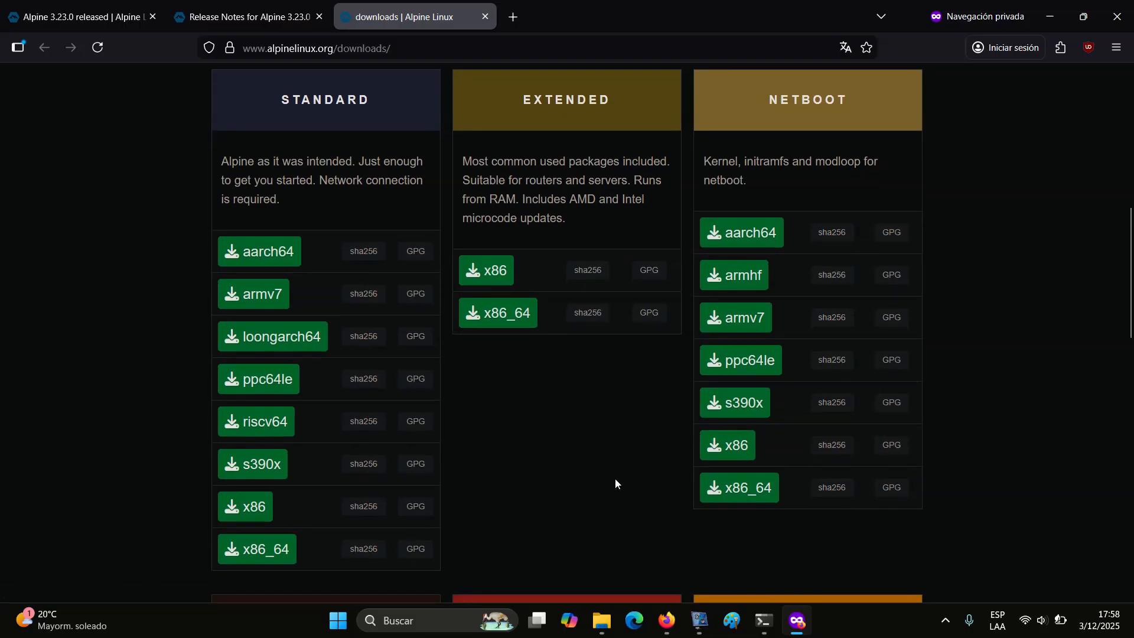
Step: Continue down to the Raspberry Pi, Mini Root Filesystem and Virtual image sections
scroll(down, 3)
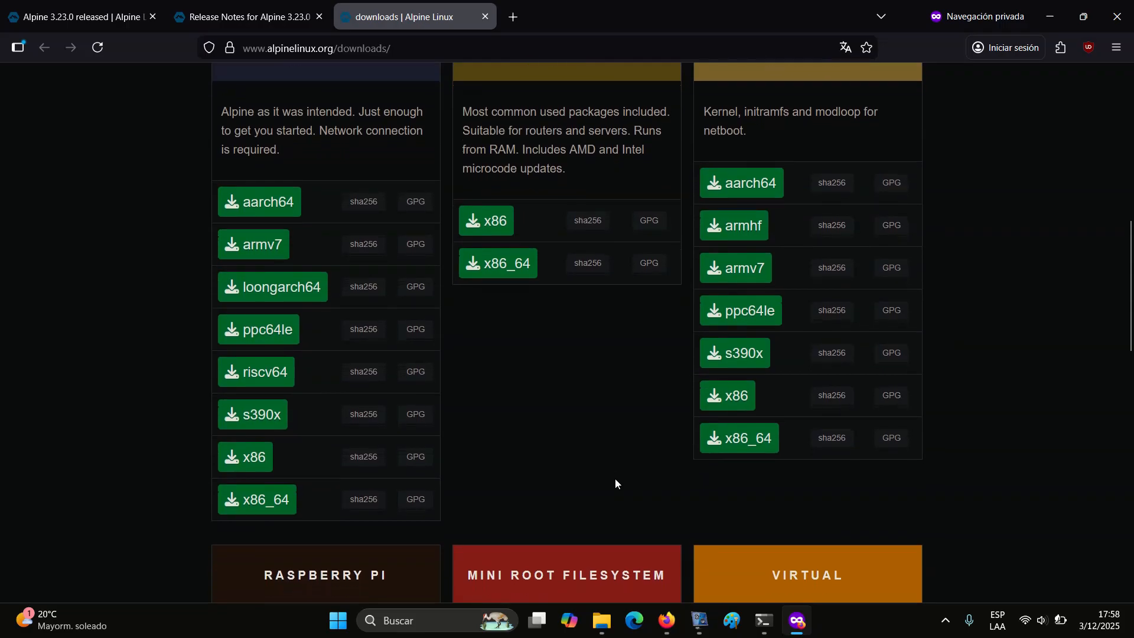
scroll(down, 3)
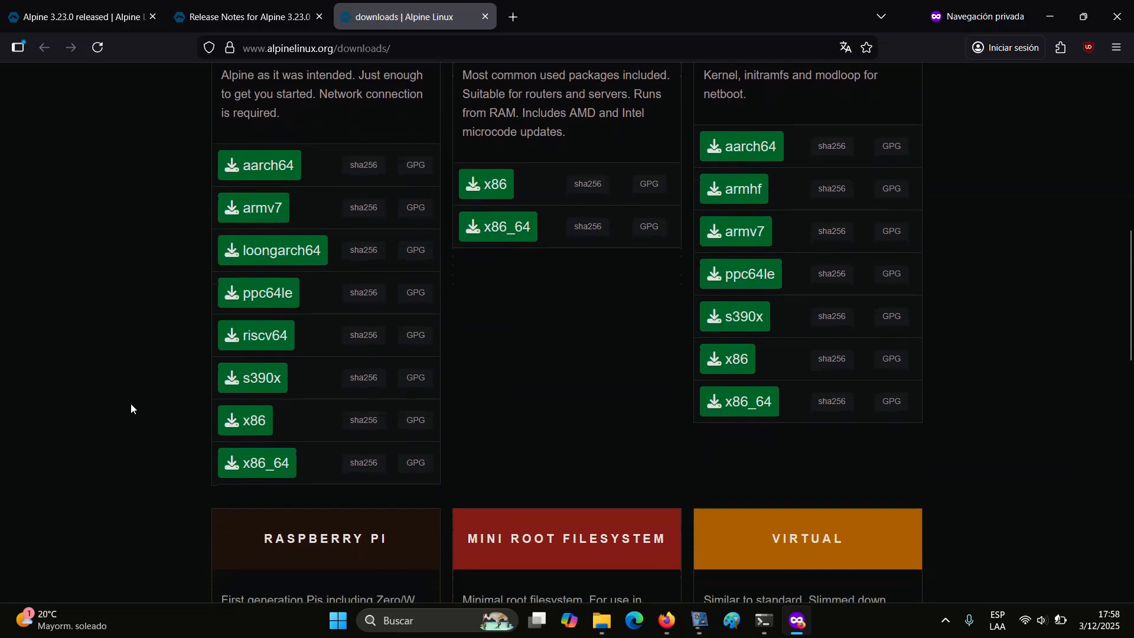
scroll(down, 3)
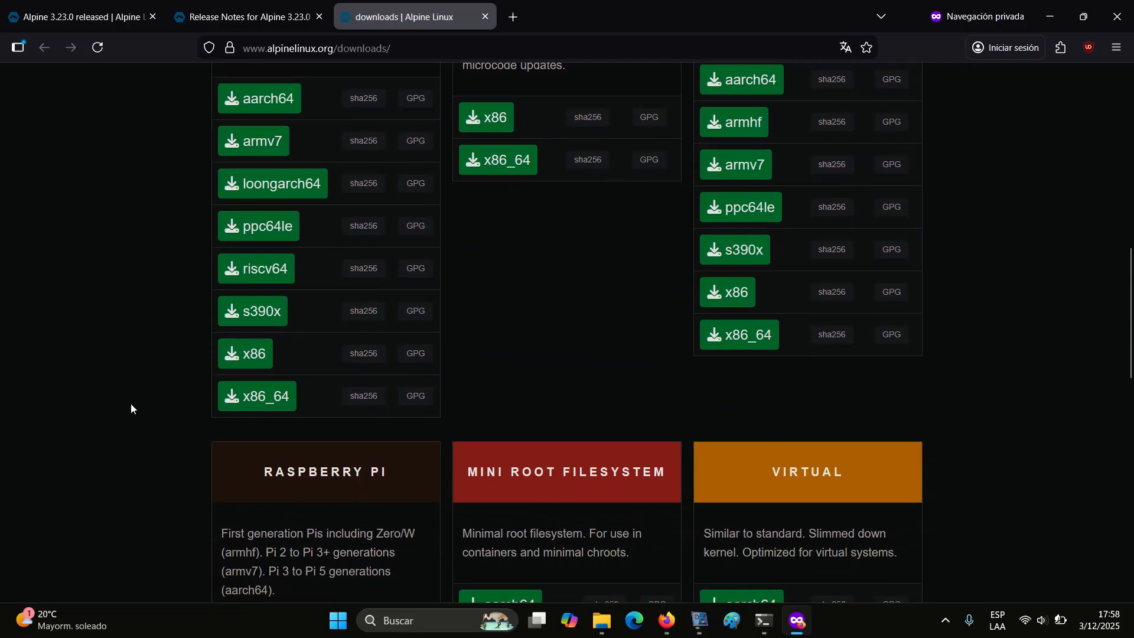
scroll(down, 3)
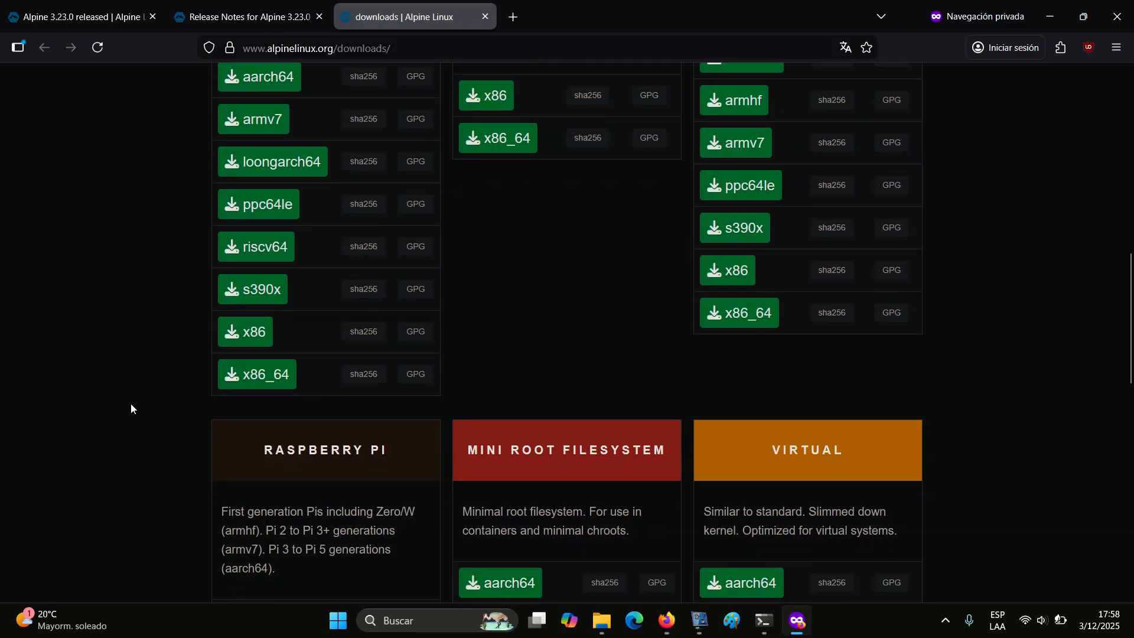
scroll(down, 3)
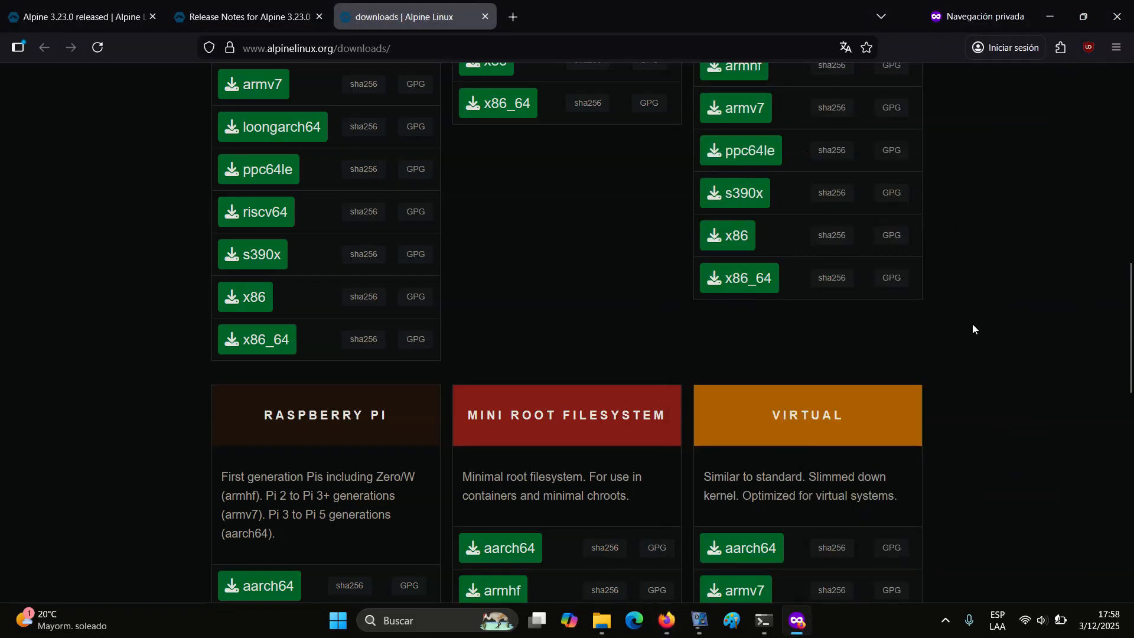
scroll(down, 3)
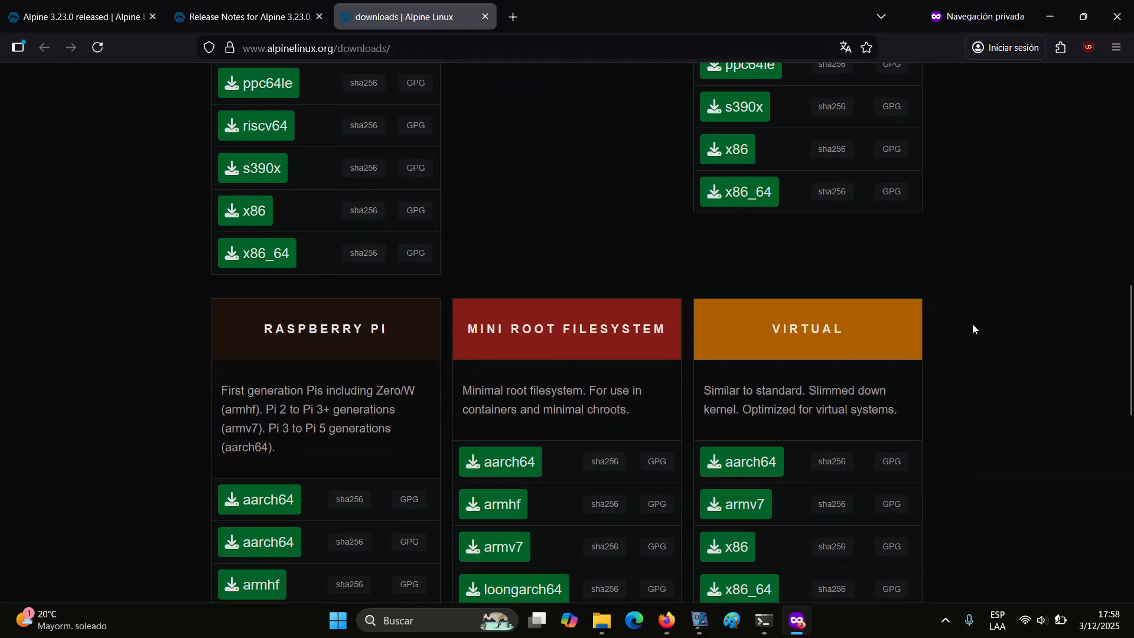
scroll(down, 3)
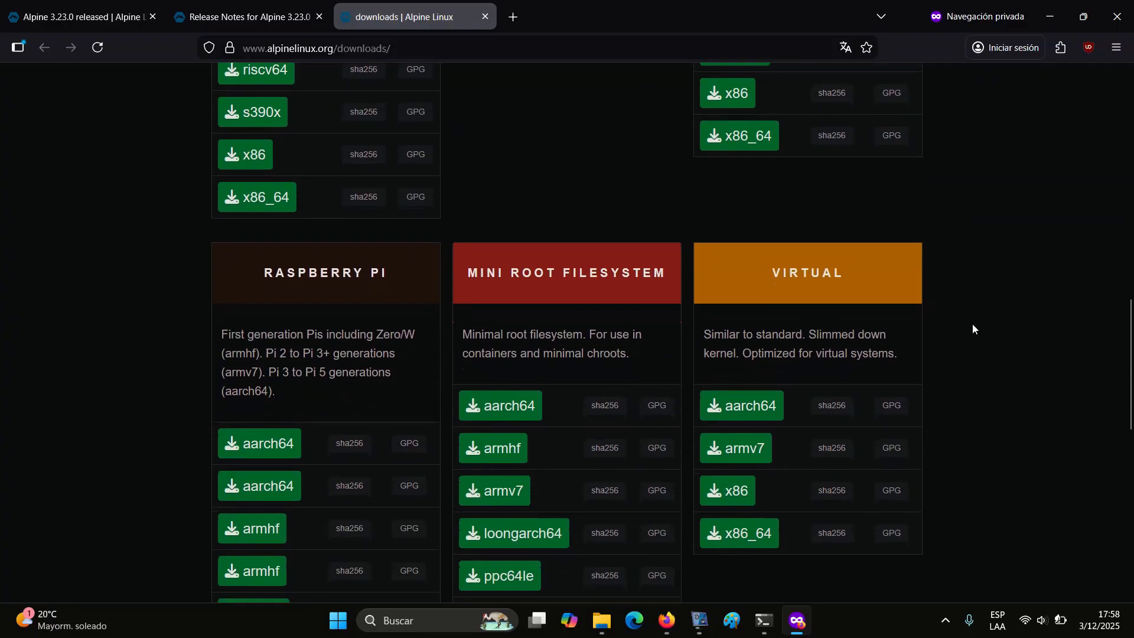
scroll(down, 3)
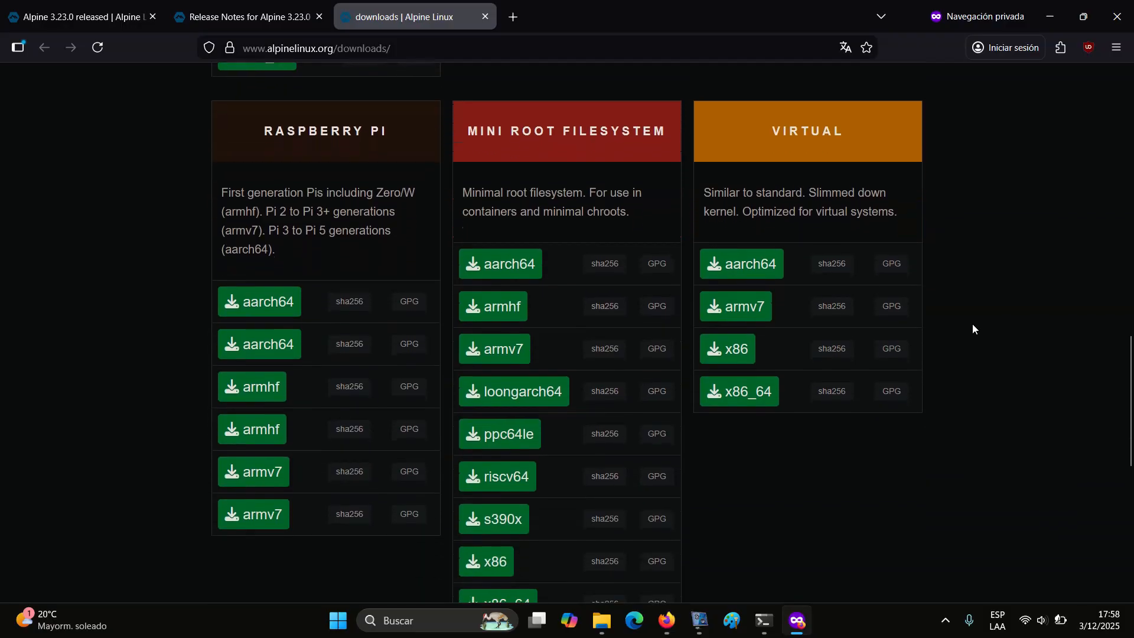
scroll(up, 3)
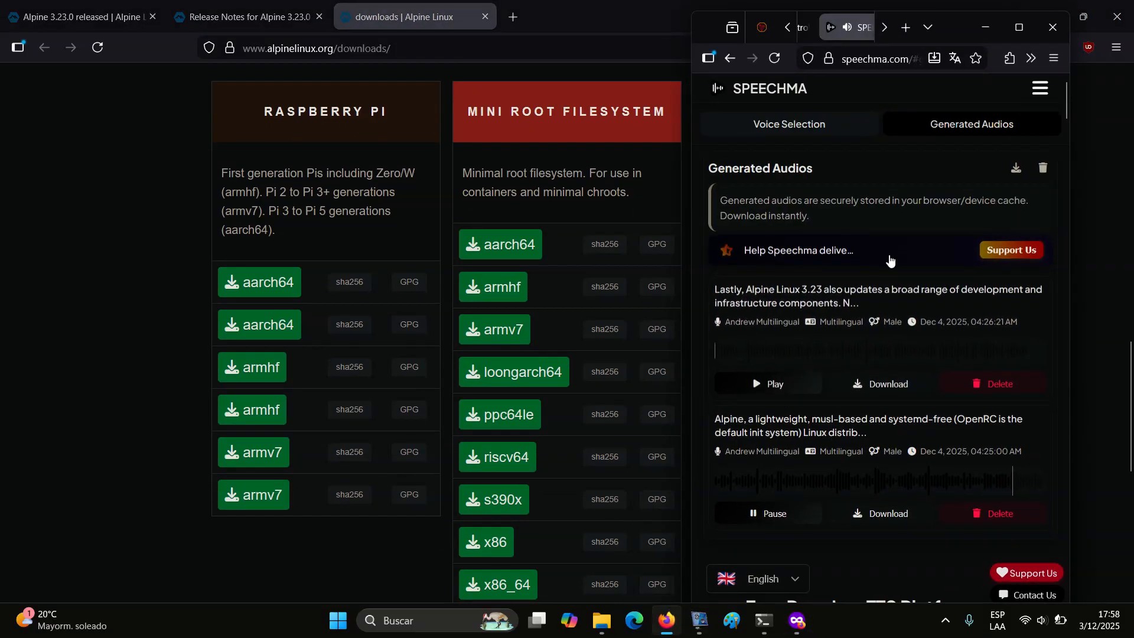
mouse_move(609, 403)
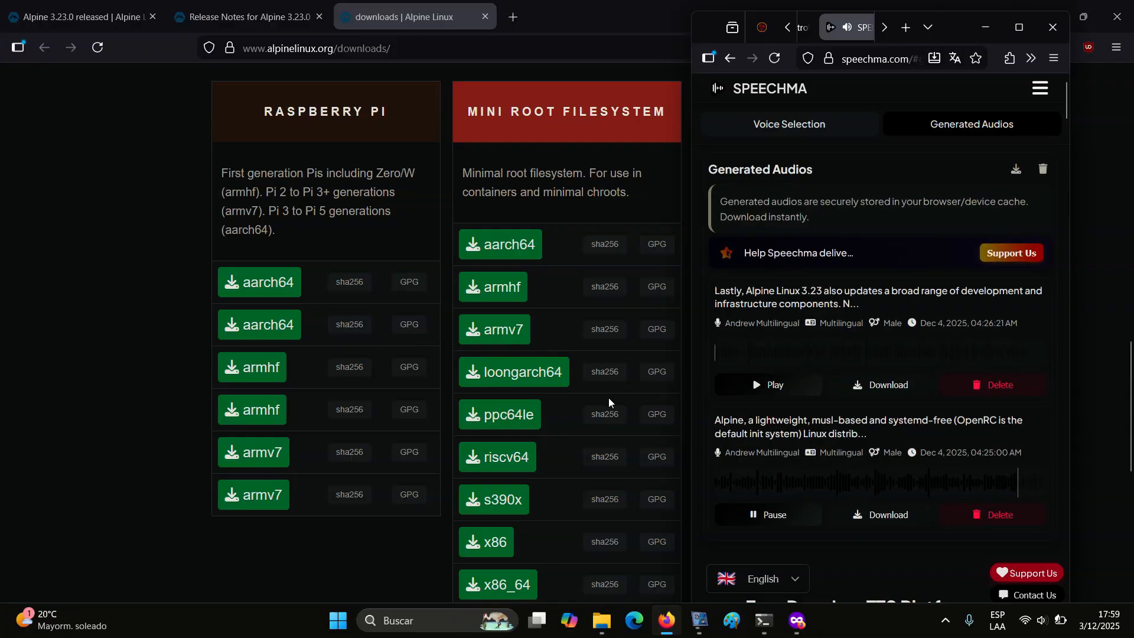
mouse_move(699, 426)
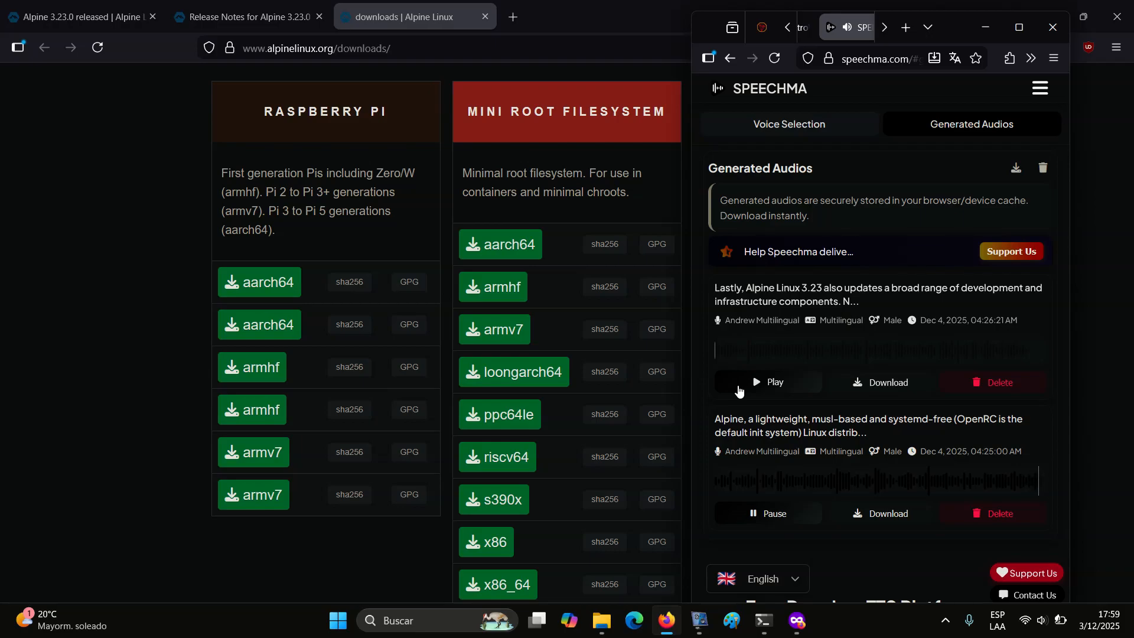
Step: Play the development-updates narration clip in Speechma and minimize its window
click(766, 513)
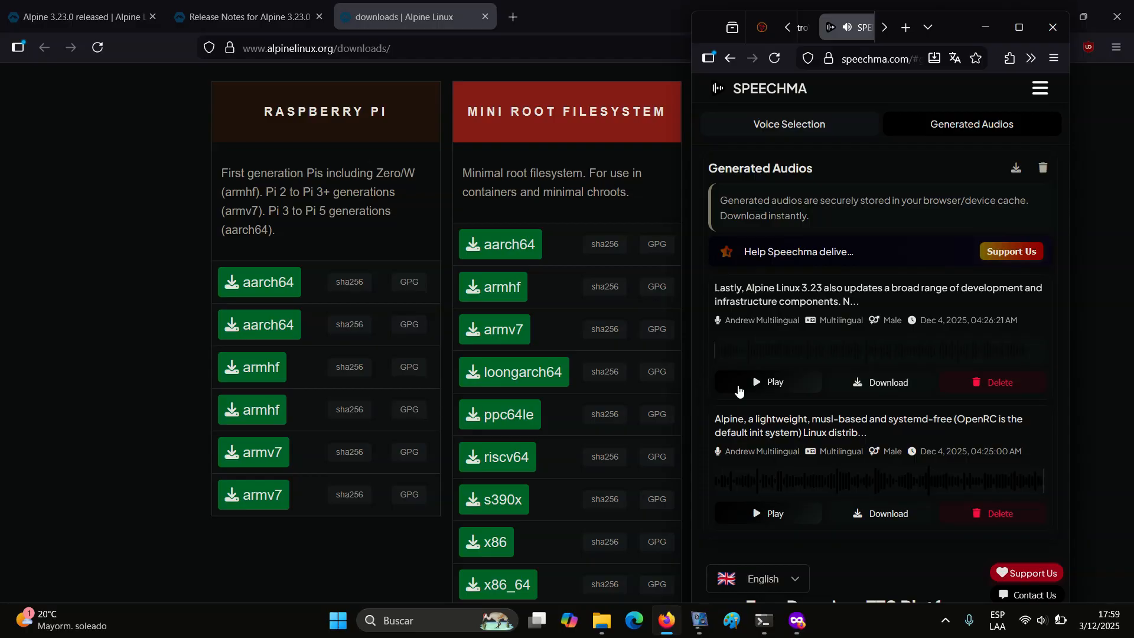
click(766, 382)
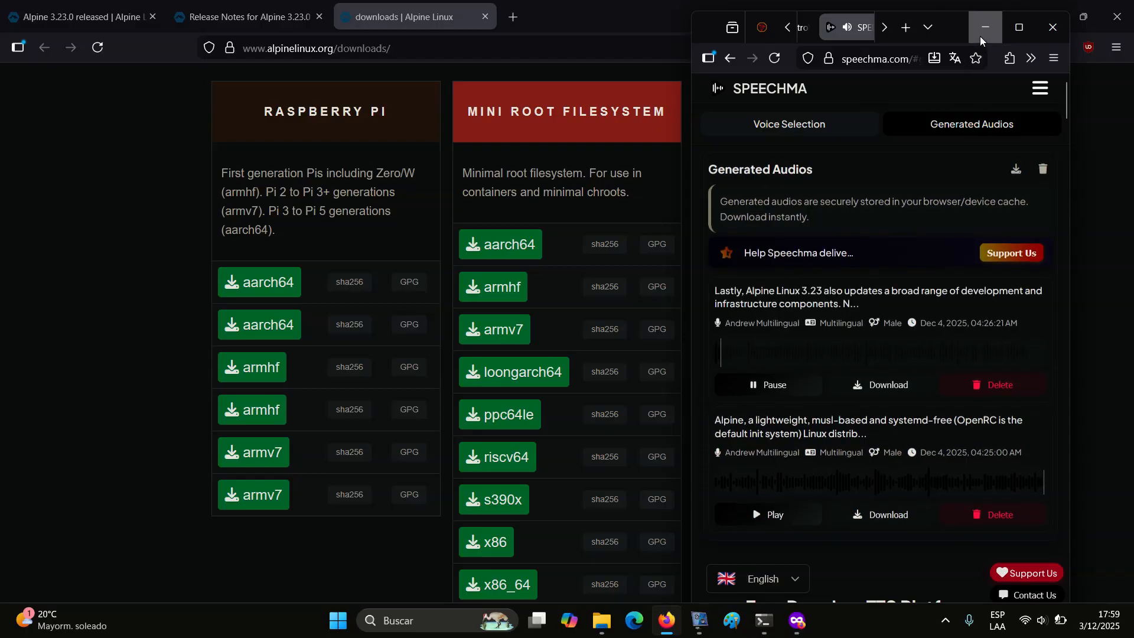
click(984, 27)
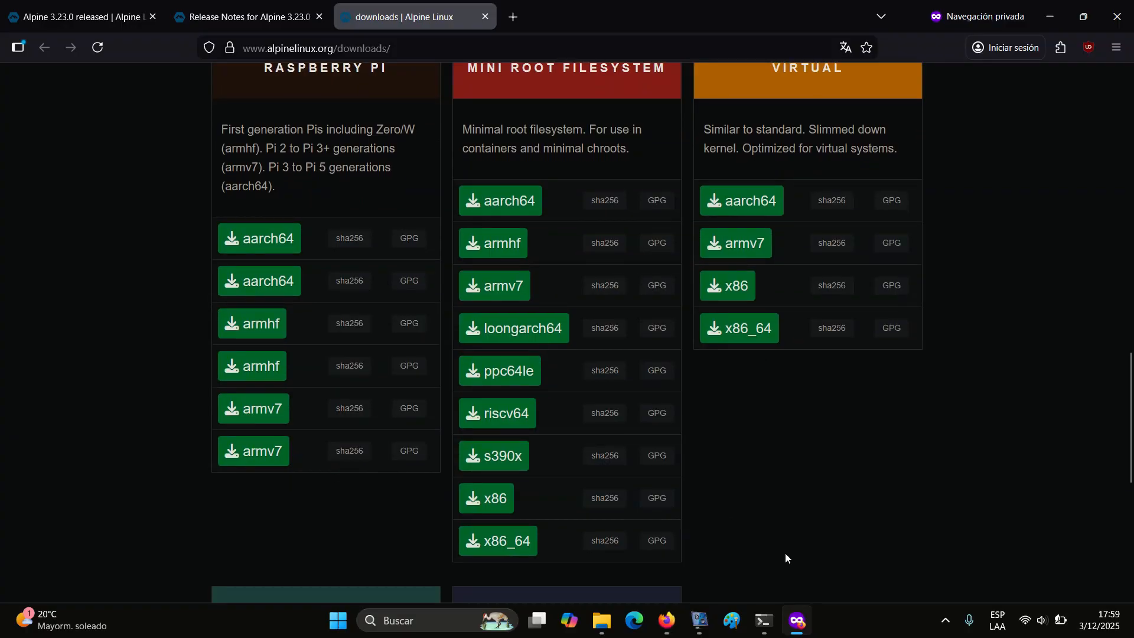
mouse_move(697, 620)
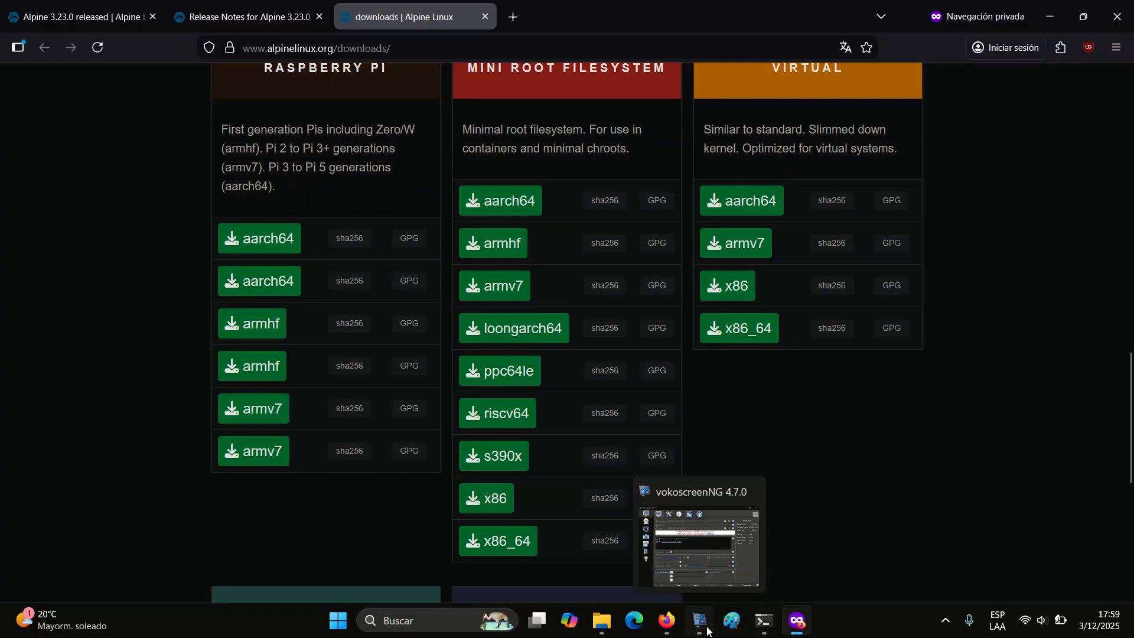
Step: Scroll the downloads page through Generic U-Boot, Xen and Previous Releases, then back to the top
click(698, 546)
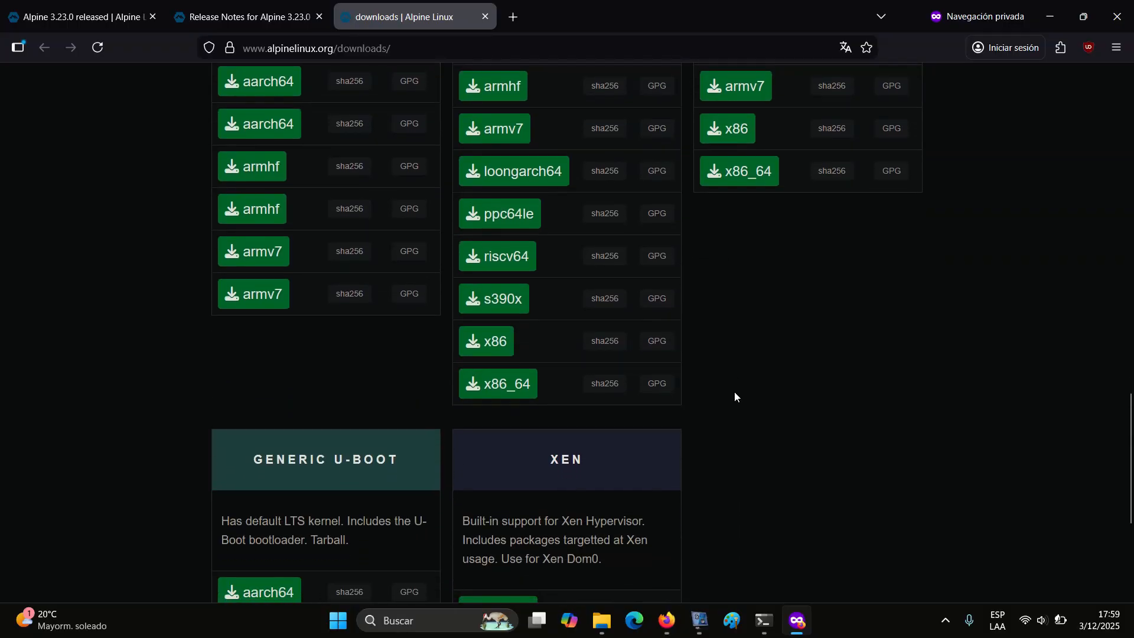
scroll(down, 3)
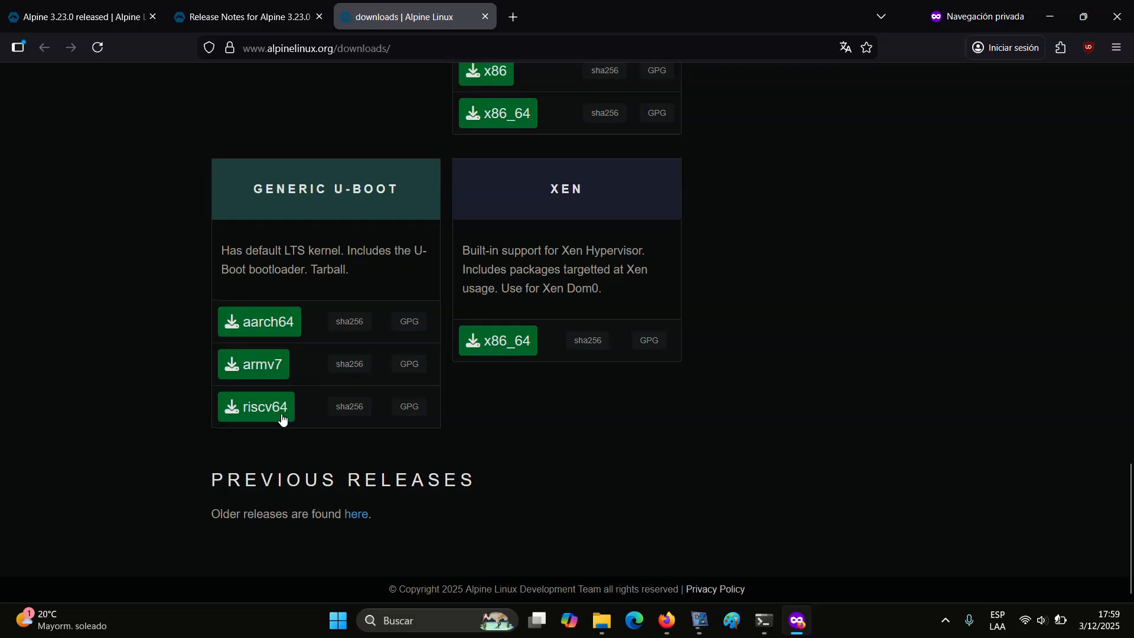
mouse_move(105, 442)
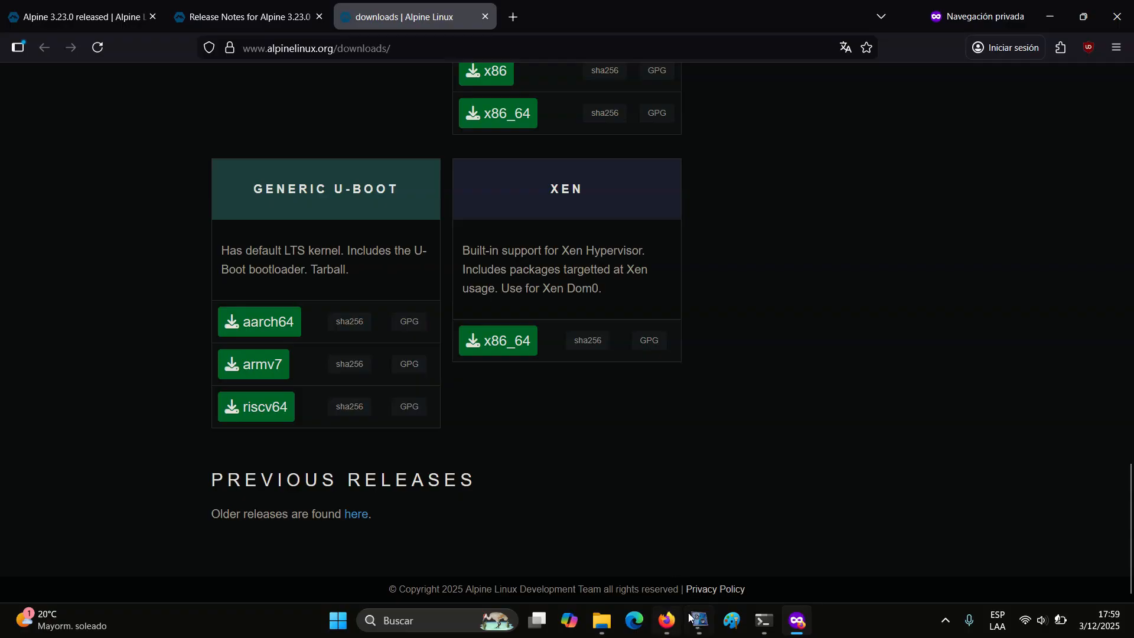
click(697, 627)
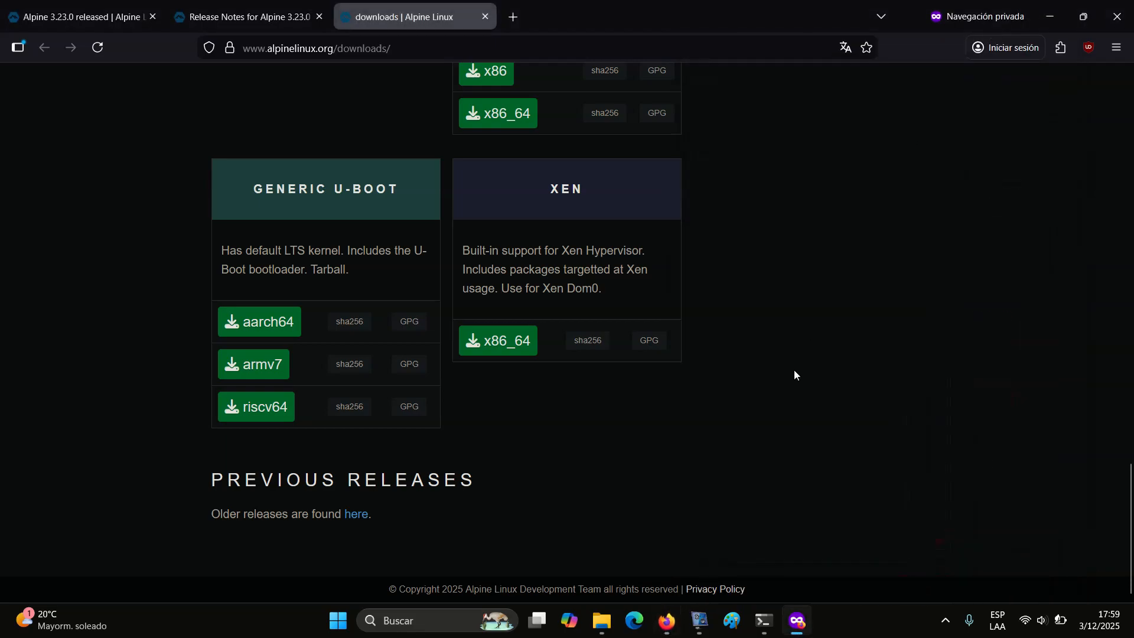
click(697, 621)
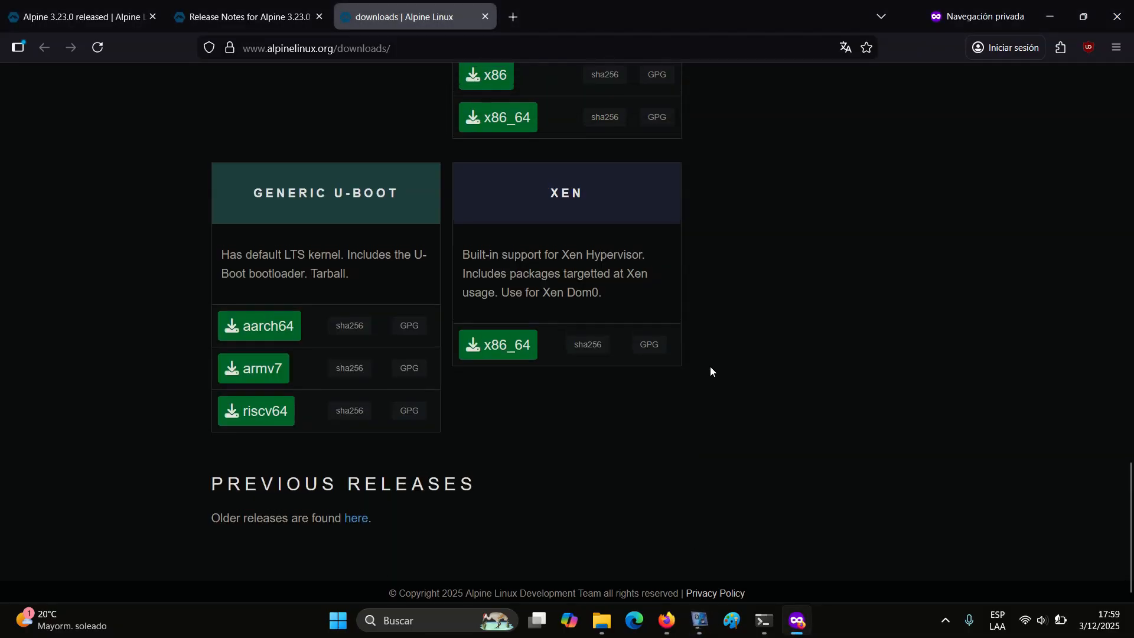
scroll(up, 3)
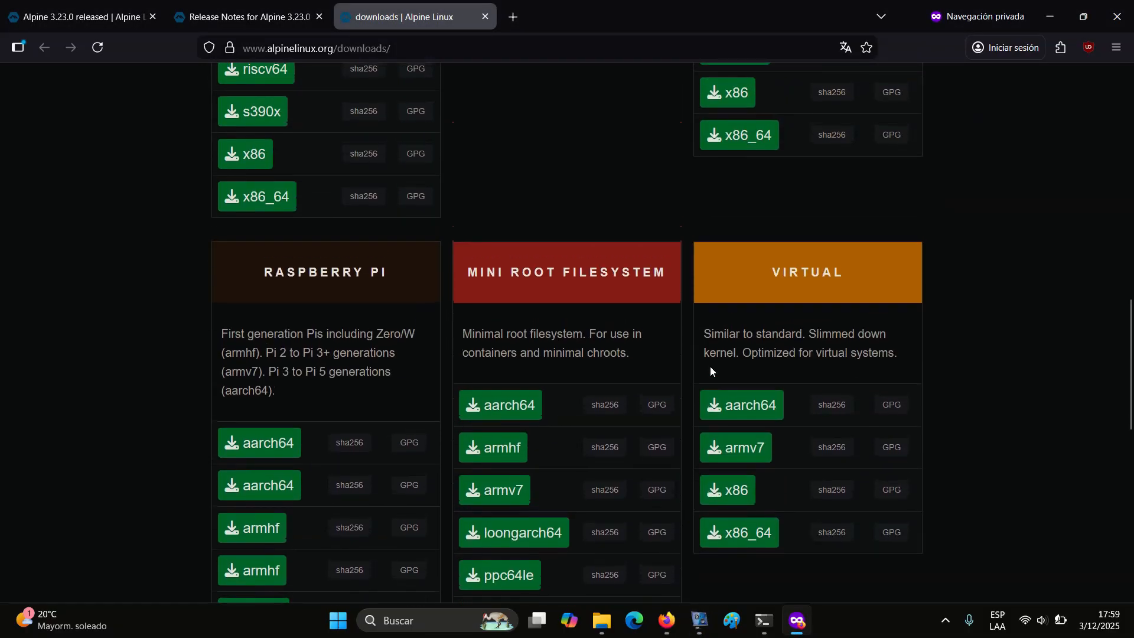
scroll(up, 3)
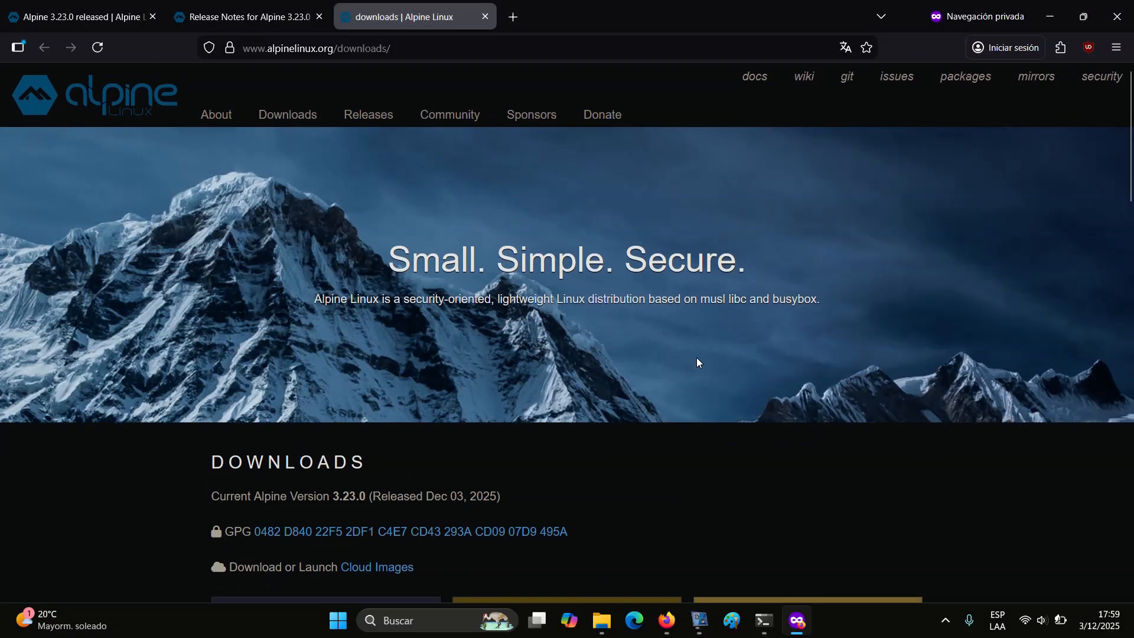
Step: Return via the release notes tab to the 'Alpine 3.23.0 released' announcement showing its highlights list
click(246, 16)
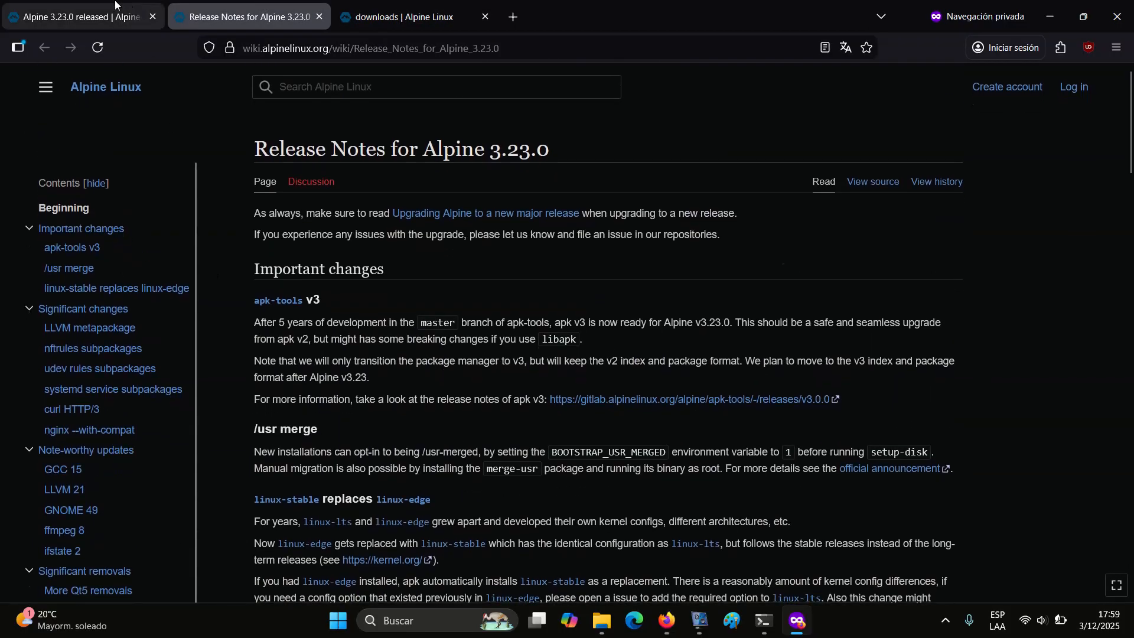
click(79, 15)
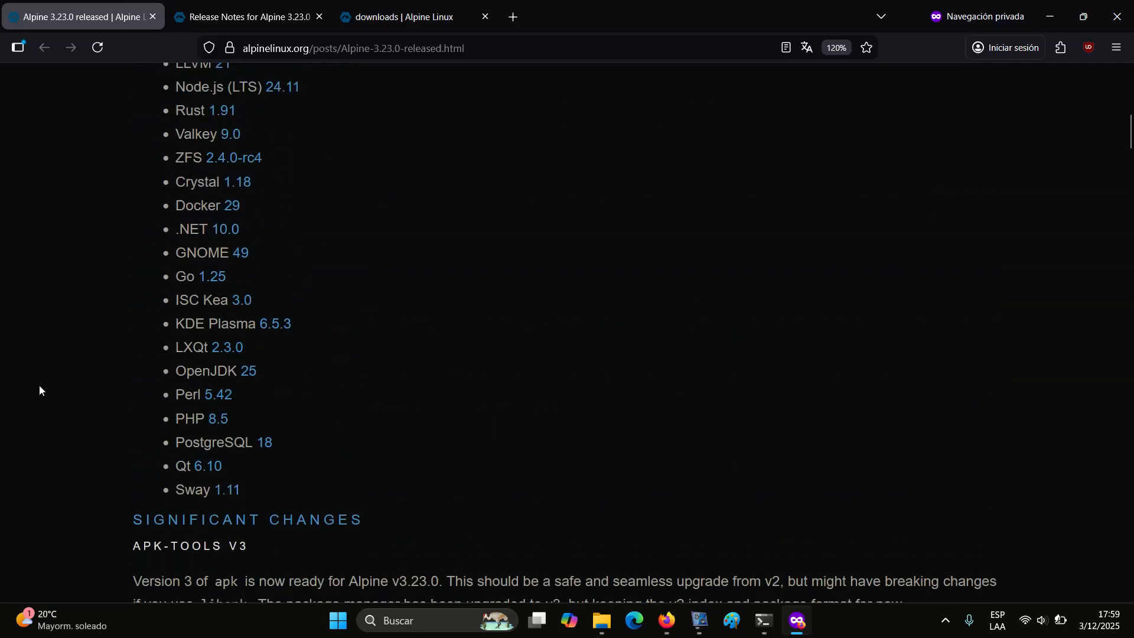
scroll(up, 3)
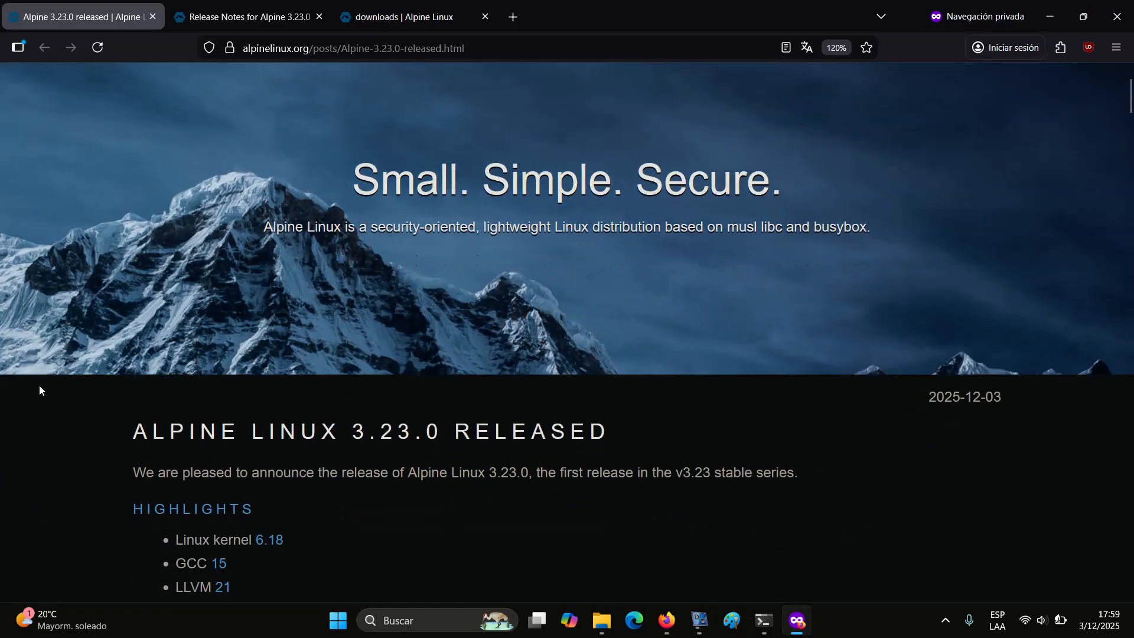
scroll(down, 3)
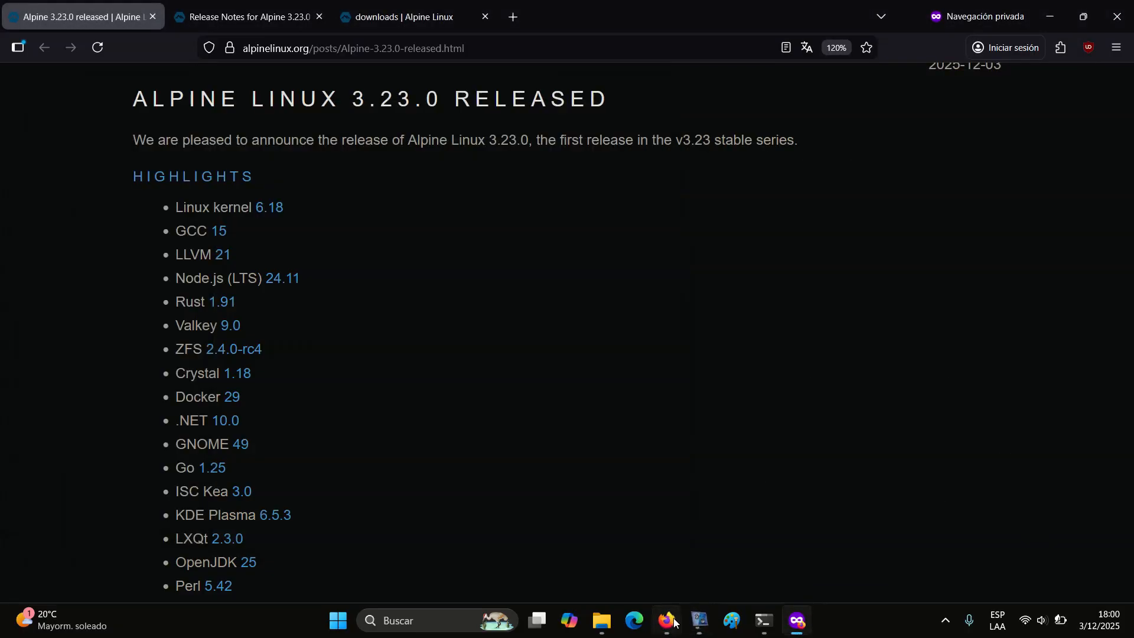
Step: Restore the Speechma narration window, then bring up the vokoscreenNG recorder
click(794, 620)
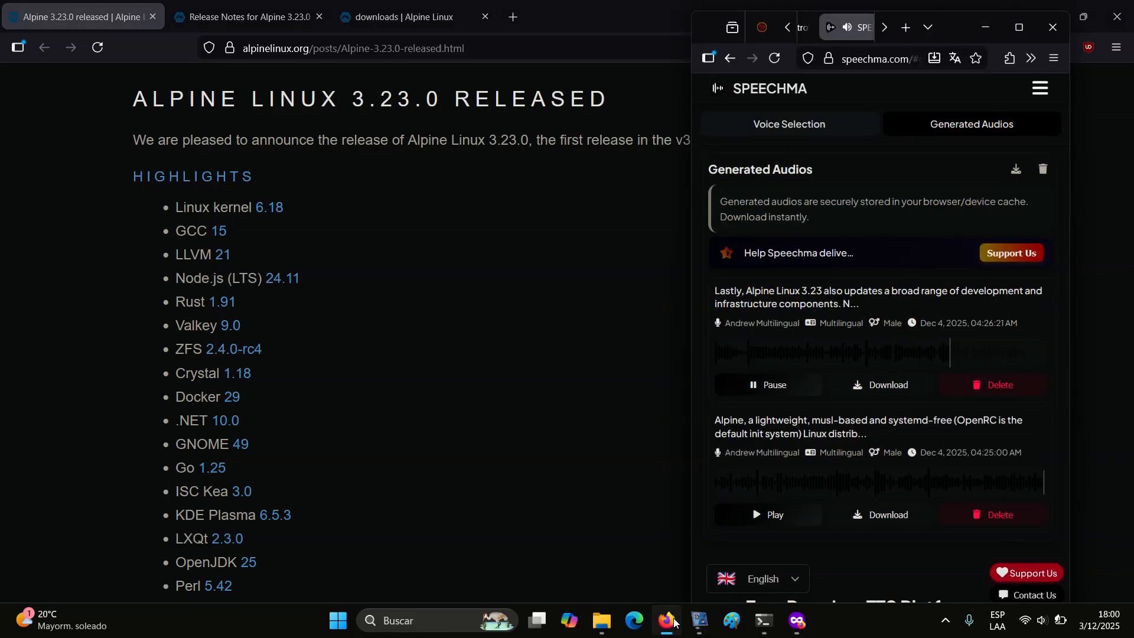
click(698, 621)
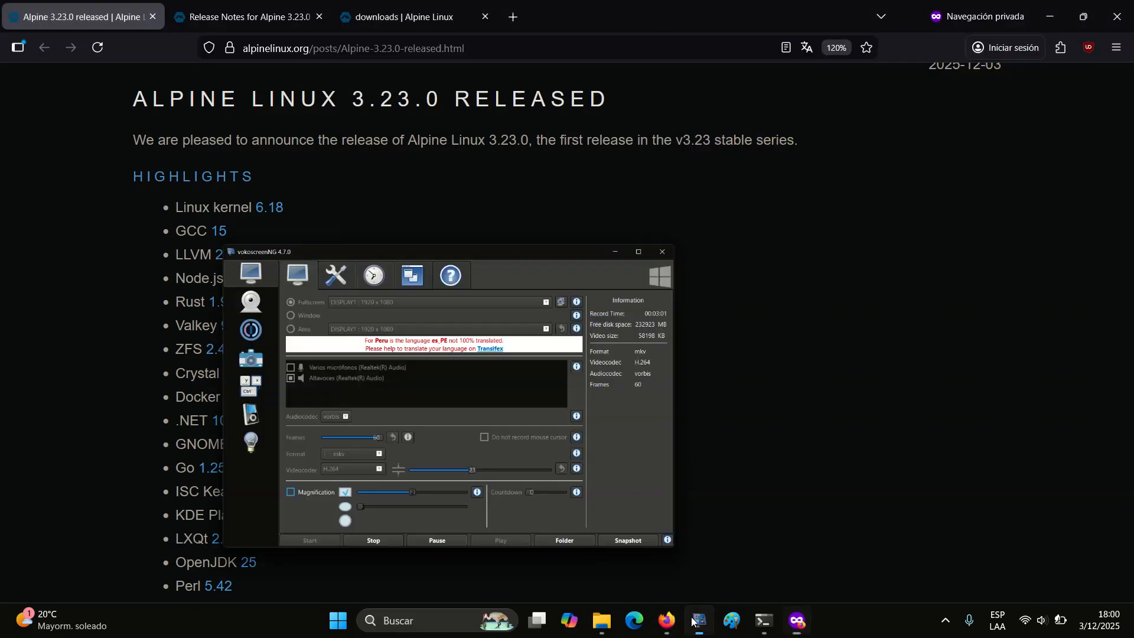